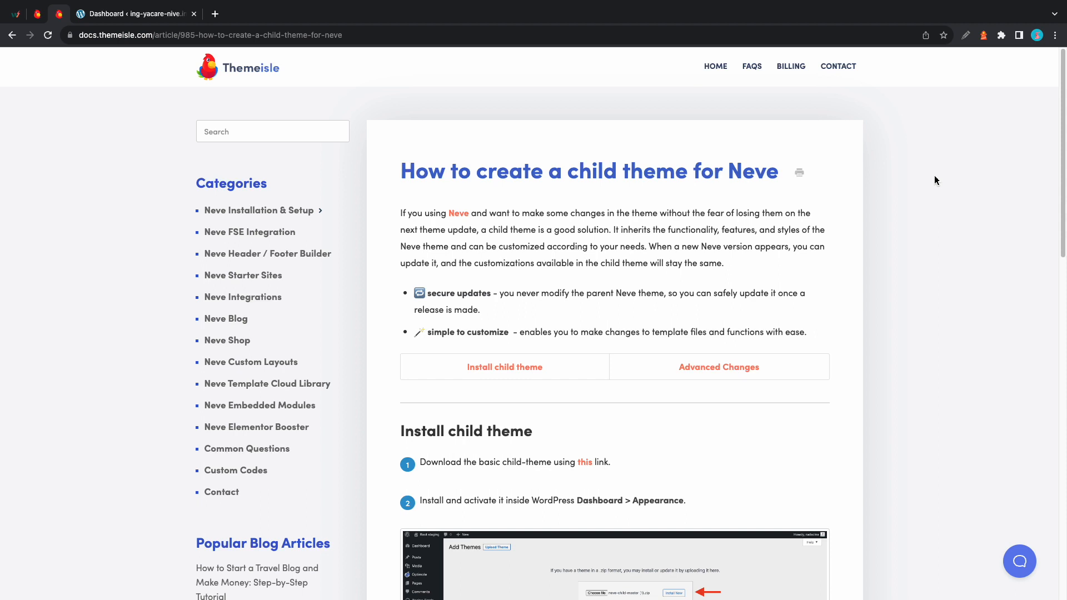
pyautogui.moveTo(854, 226)
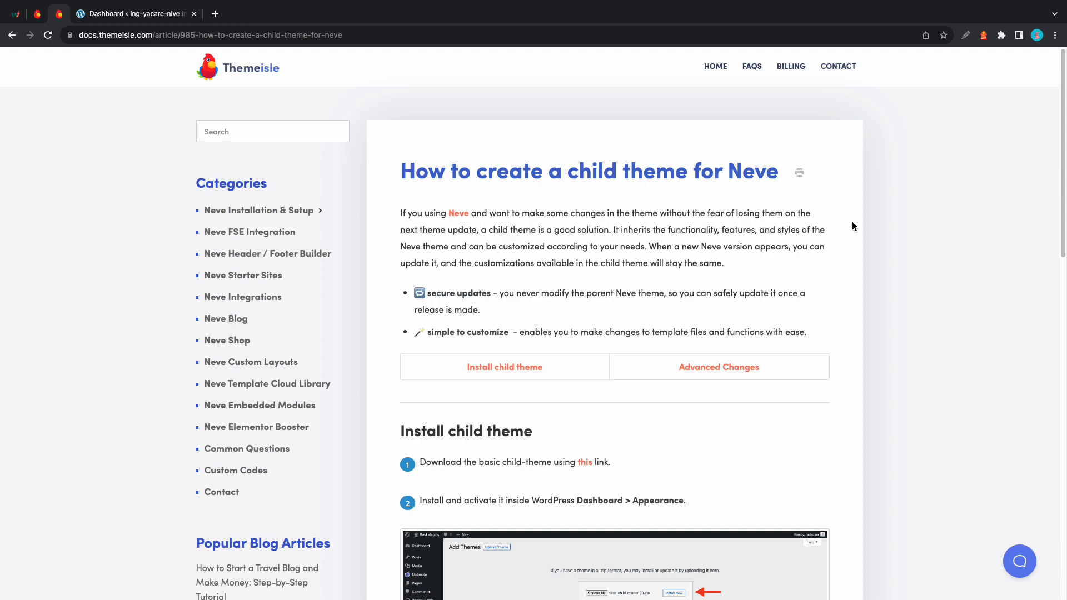
# Download the basic Neve child theme from the Themeisle Docs child theme guide
pyautogui.scroll(-3)
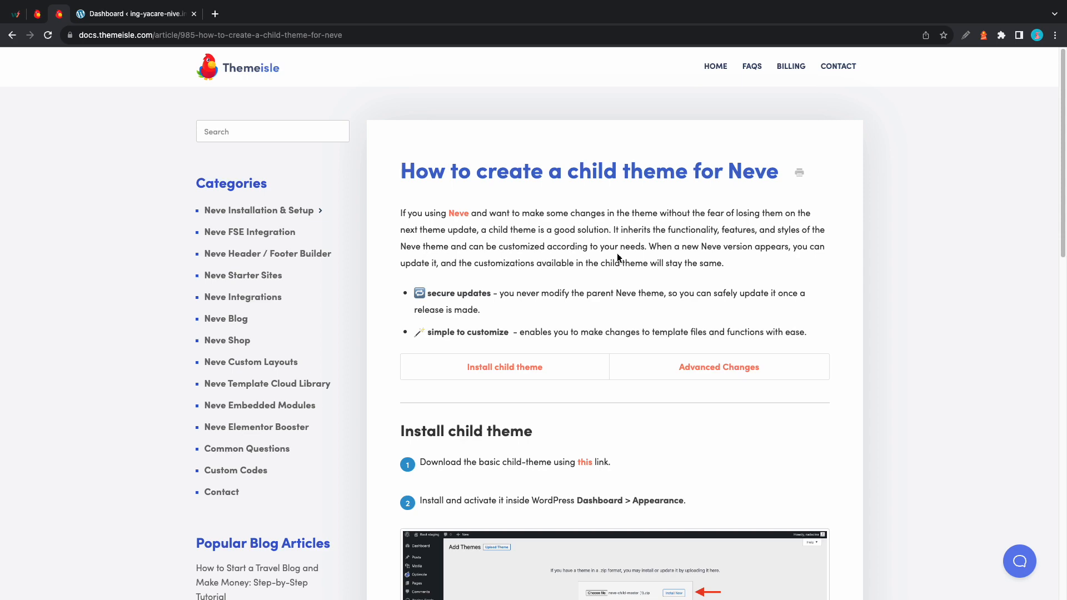
pyautogui.moveTo(593, 455)
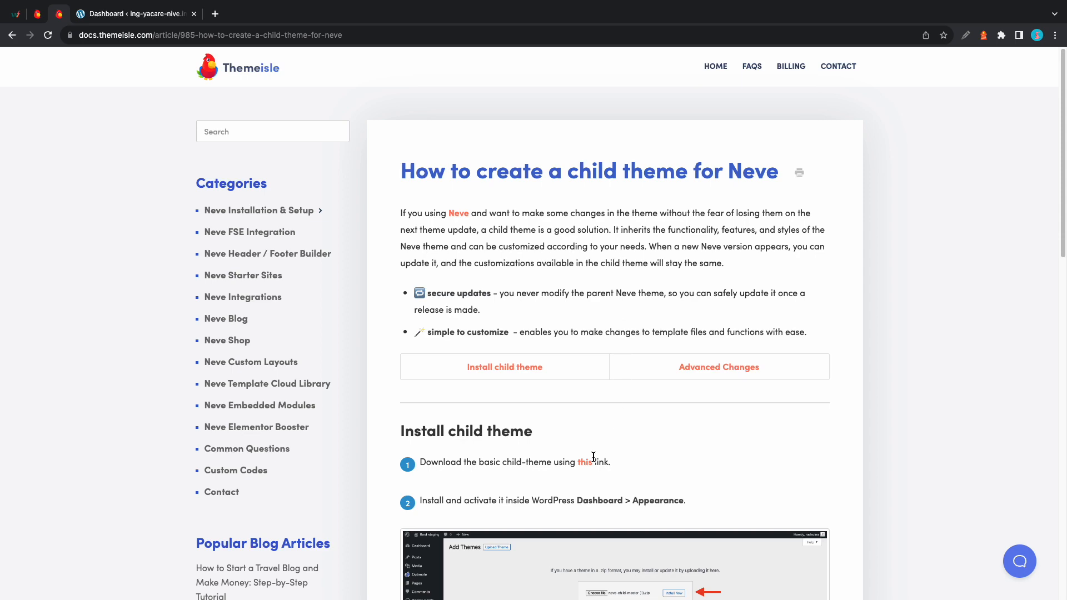
pyautogui.click(584, 463)
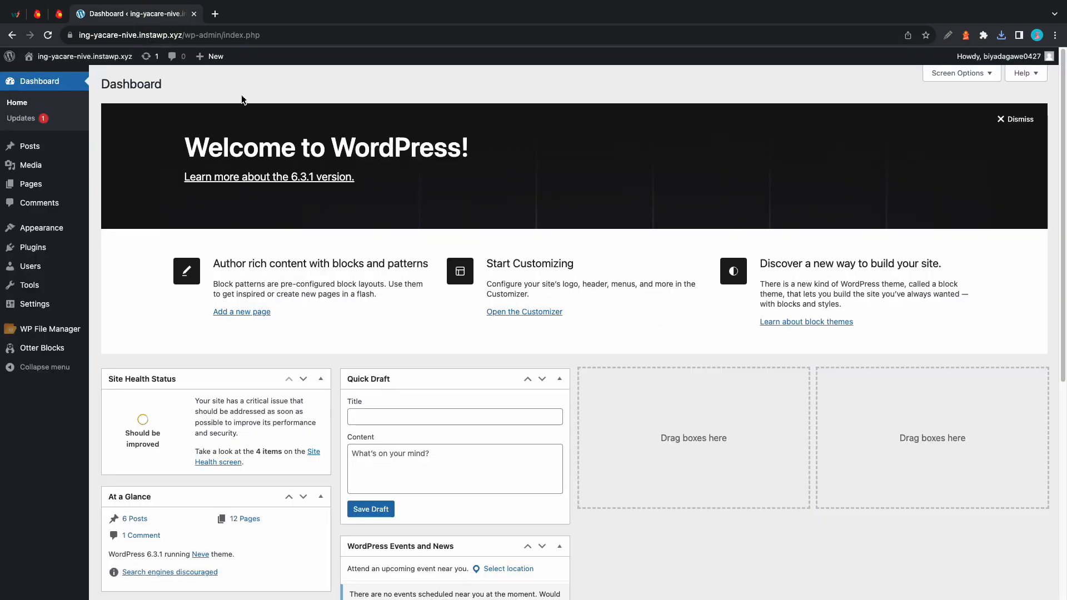
pyautogui.moveTo(537, 353)
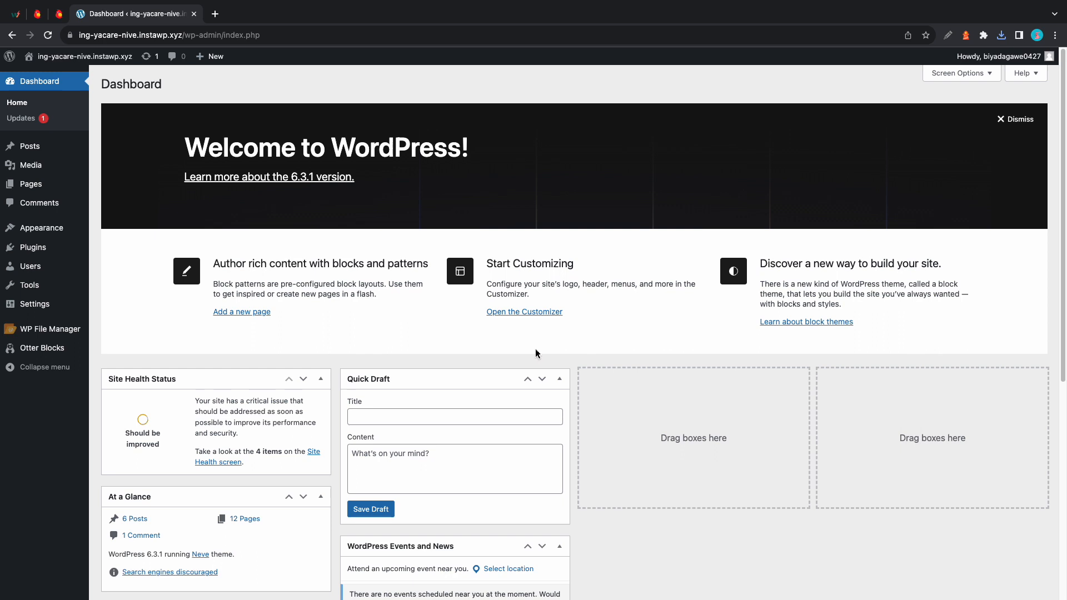
pyautogui.moveTo(231, 289)
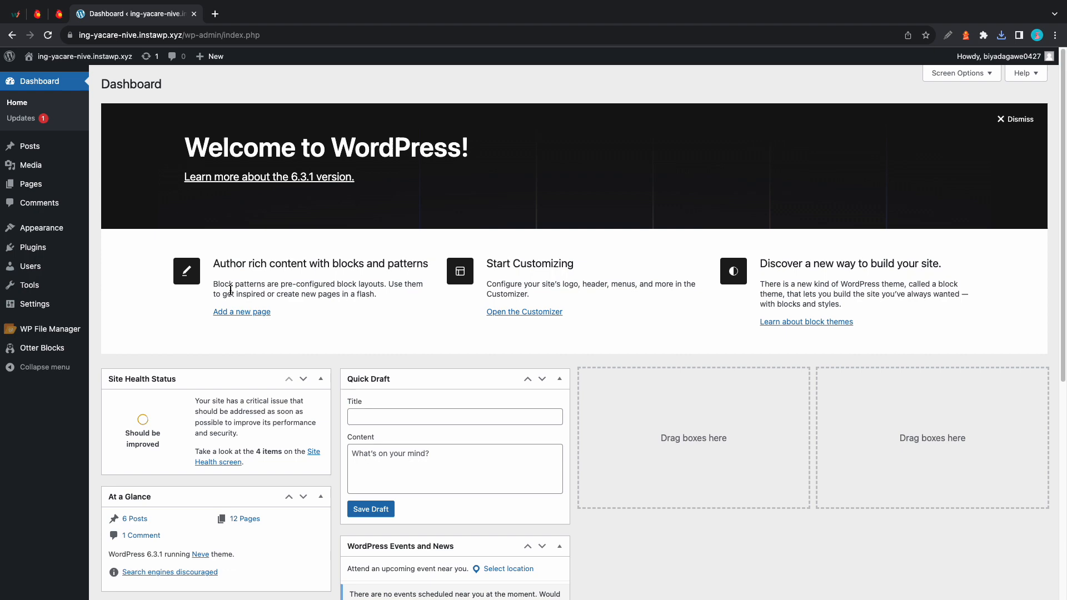
# Read through the 'Neve: How to display the featured image on pages' article
pyautogui.click(37, 13)
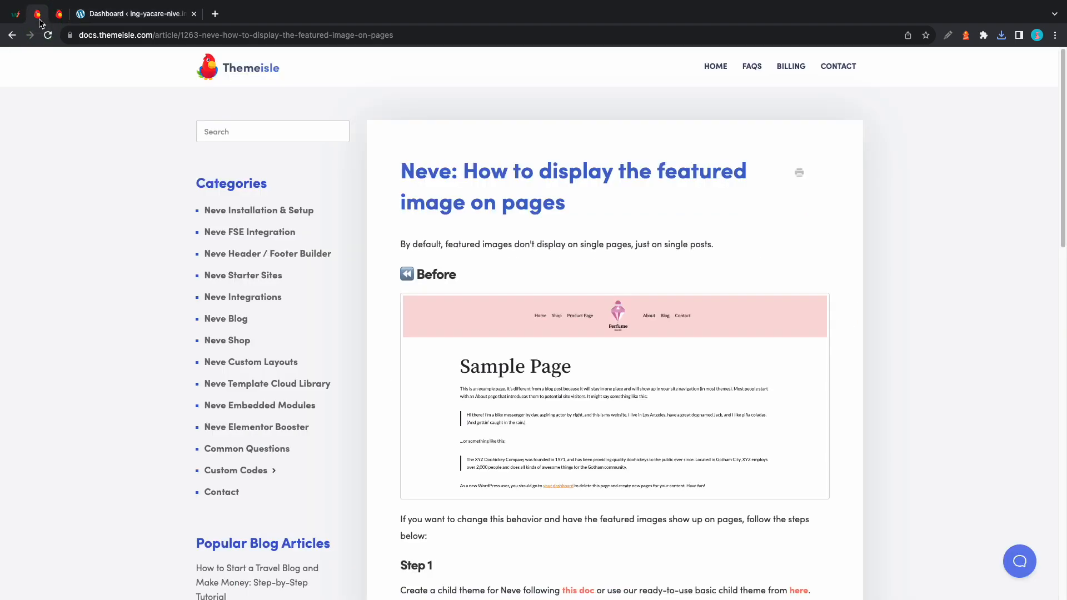
pyautogui.scroll(-3)
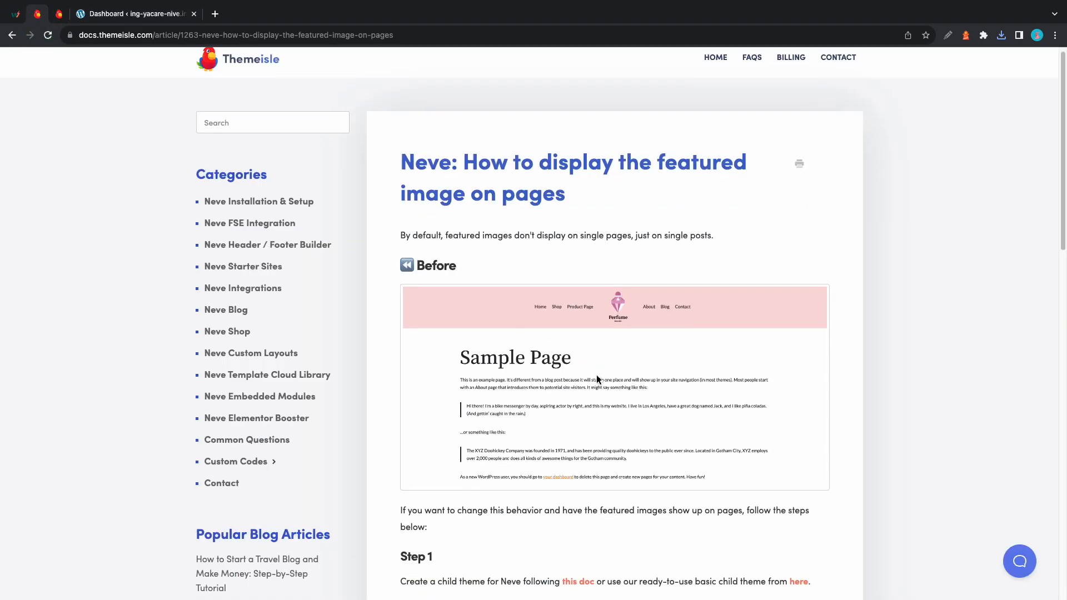
pyautogui.scroll(-3)
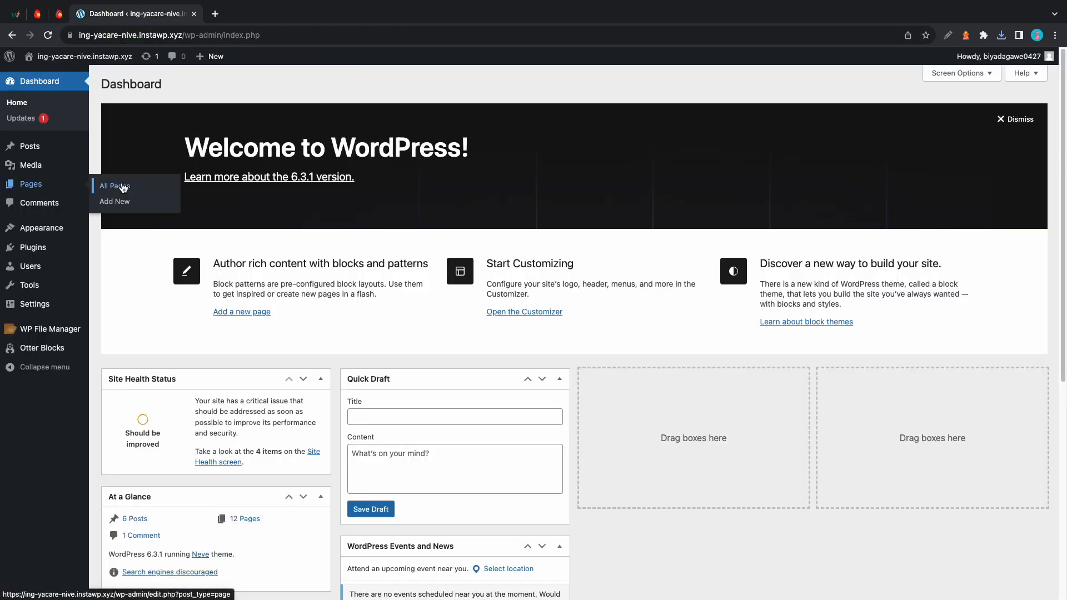
# View the Cloned 4thgeneration firmware page live, noting it shows no featured image
pyautogui.click(114, 186)
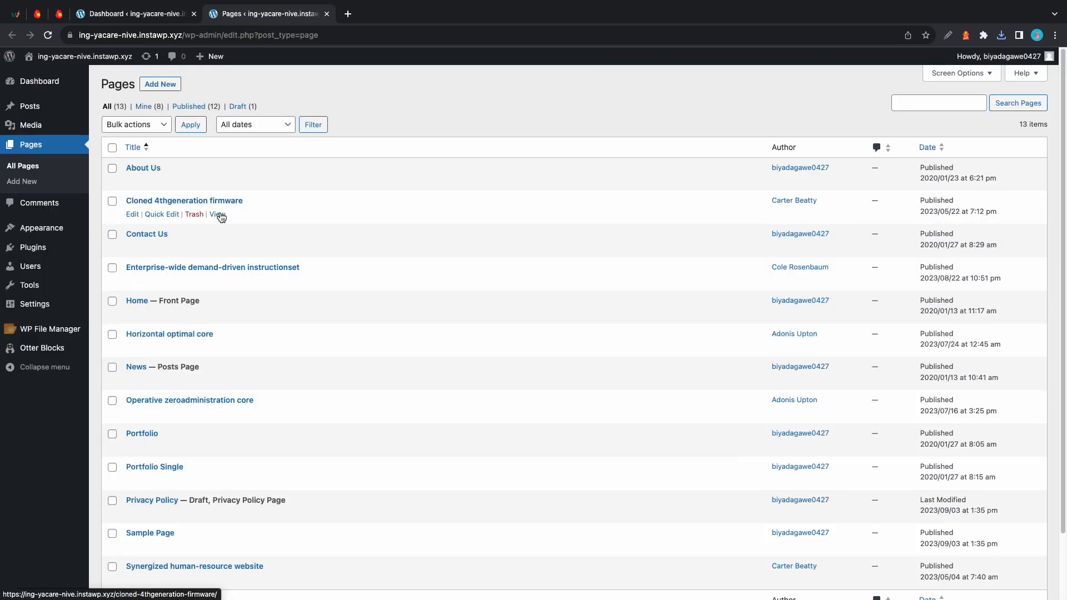
pyautogui.click(218, 215)
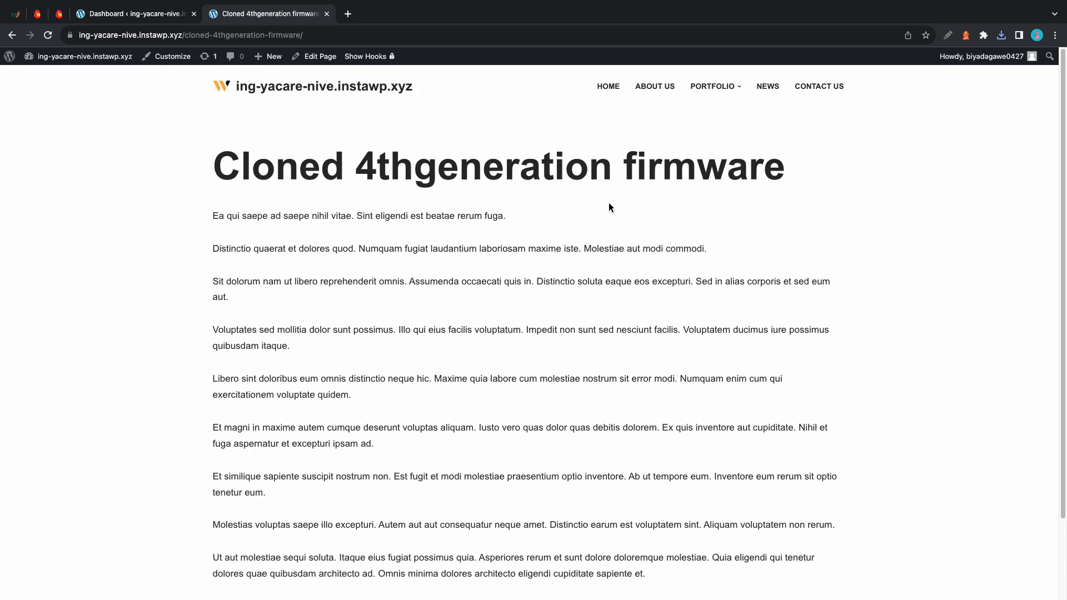
pyautogui.moveTo(601, 203)
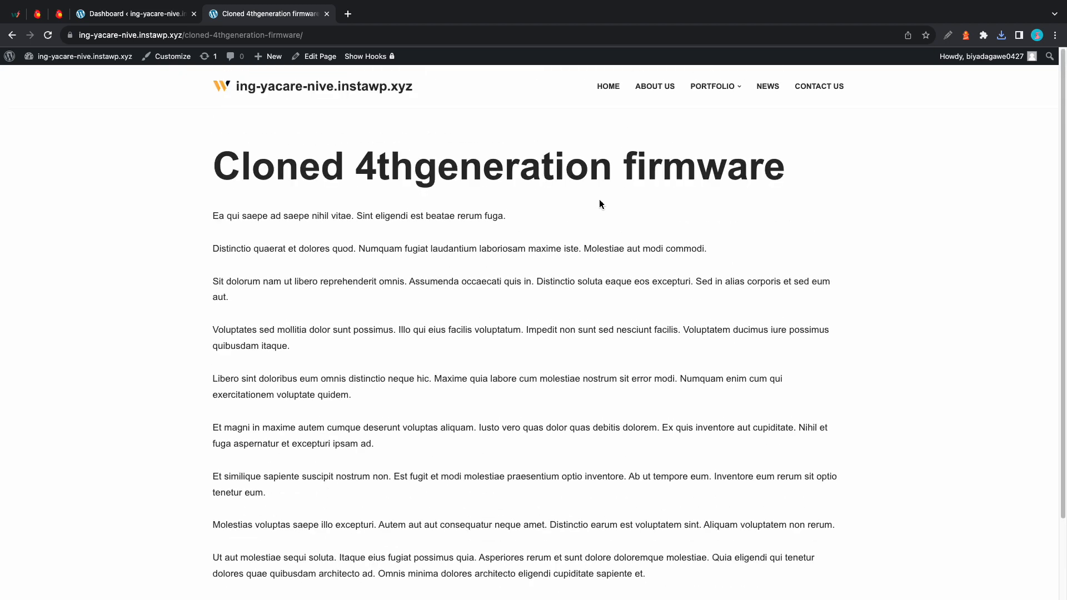
pyautogui.moveTo(415, 210)
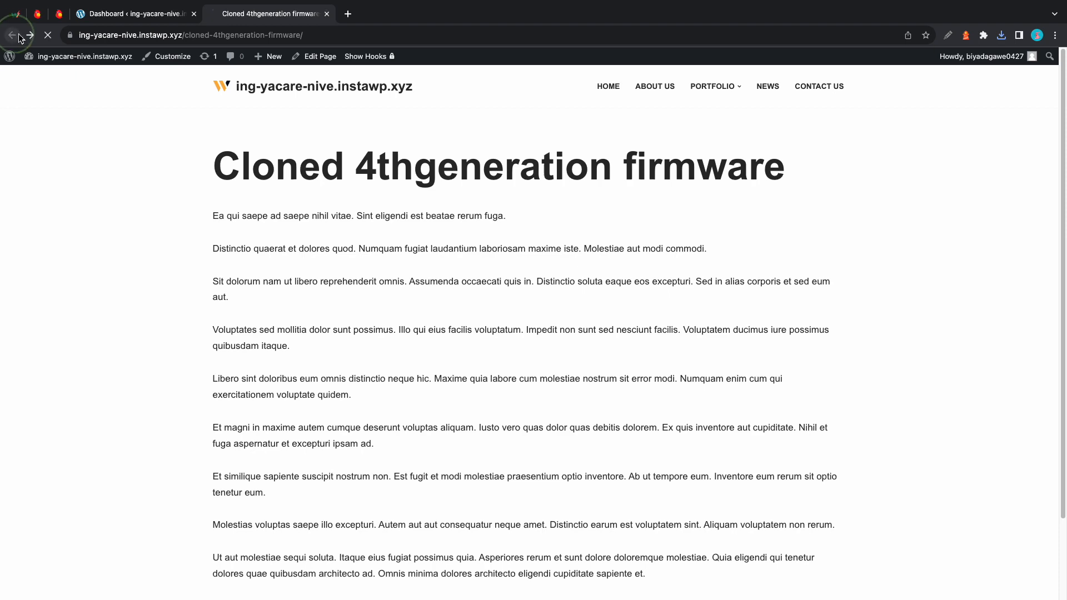
pyautogui.click(134, 14)
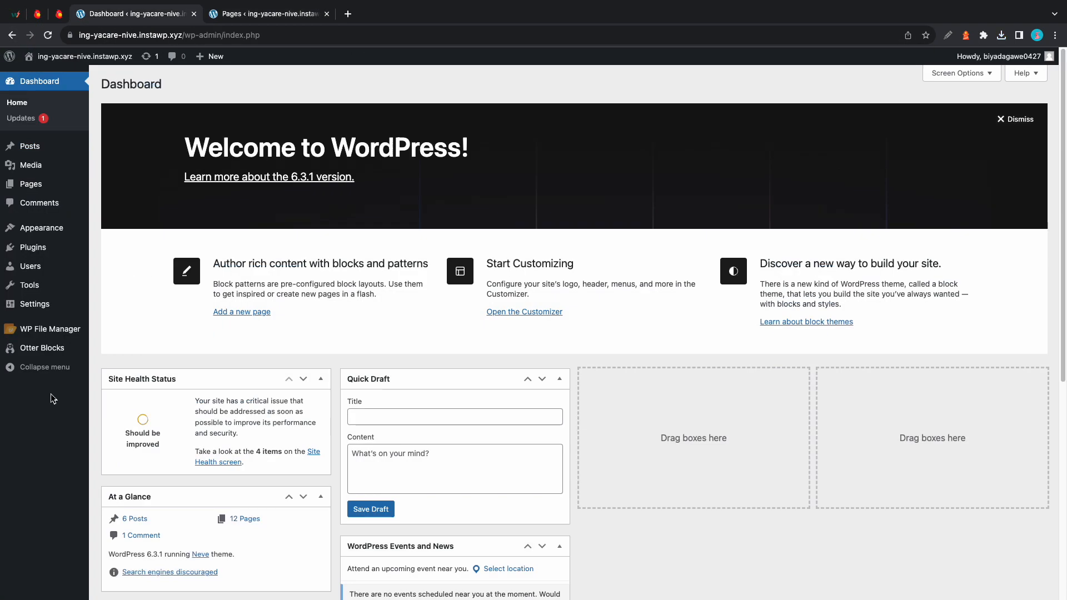
# Check the available Neve update, then open the Theme File Editor on Neve
pyautogui.click(22, 118)
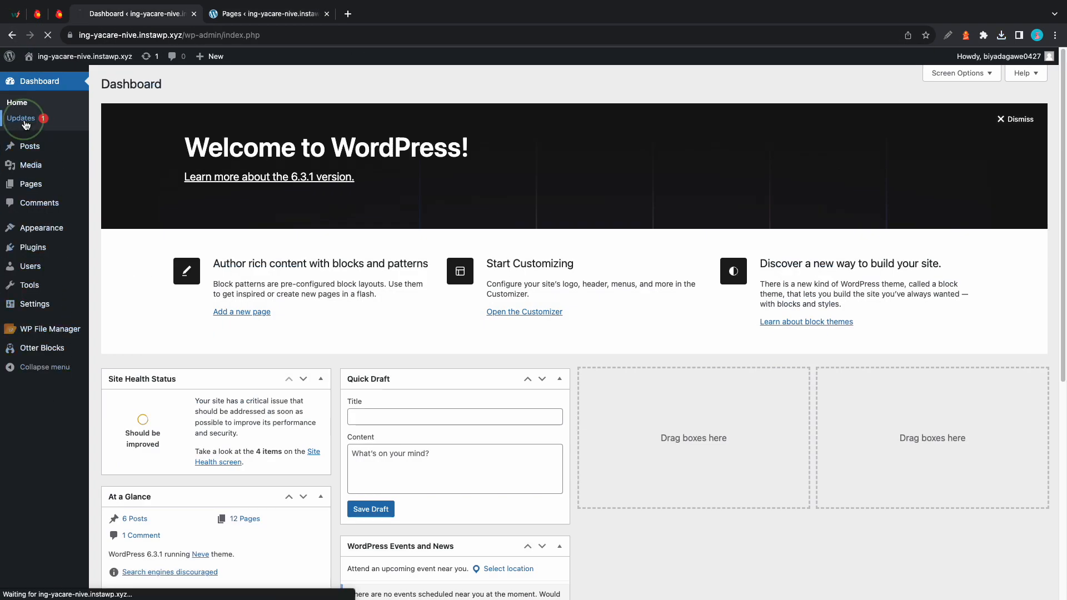
pyautogui.click(21, 118)
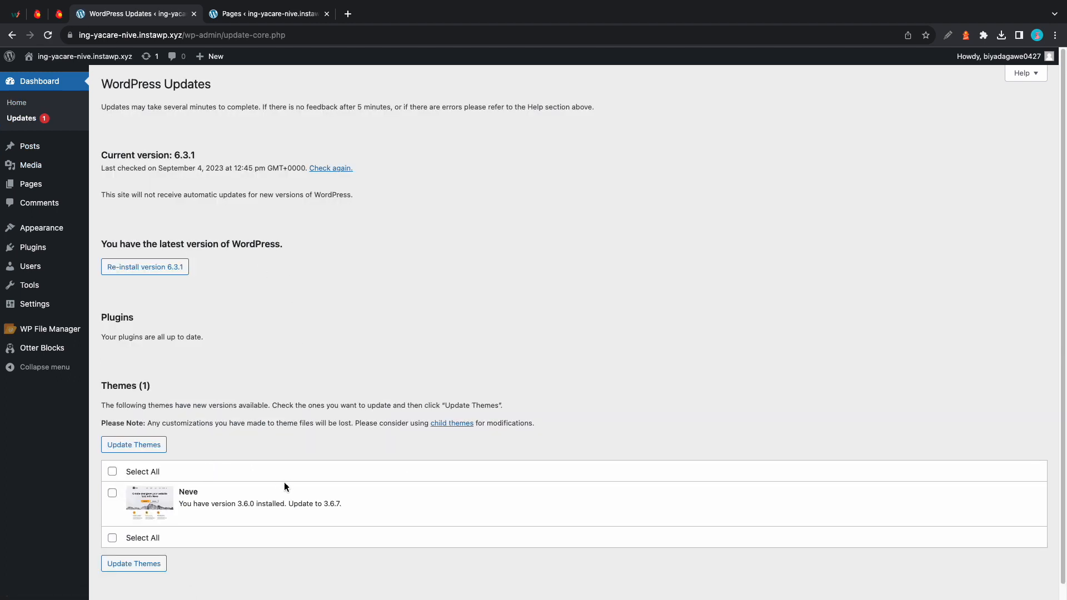
pyautogui.moveTo(40, 203)
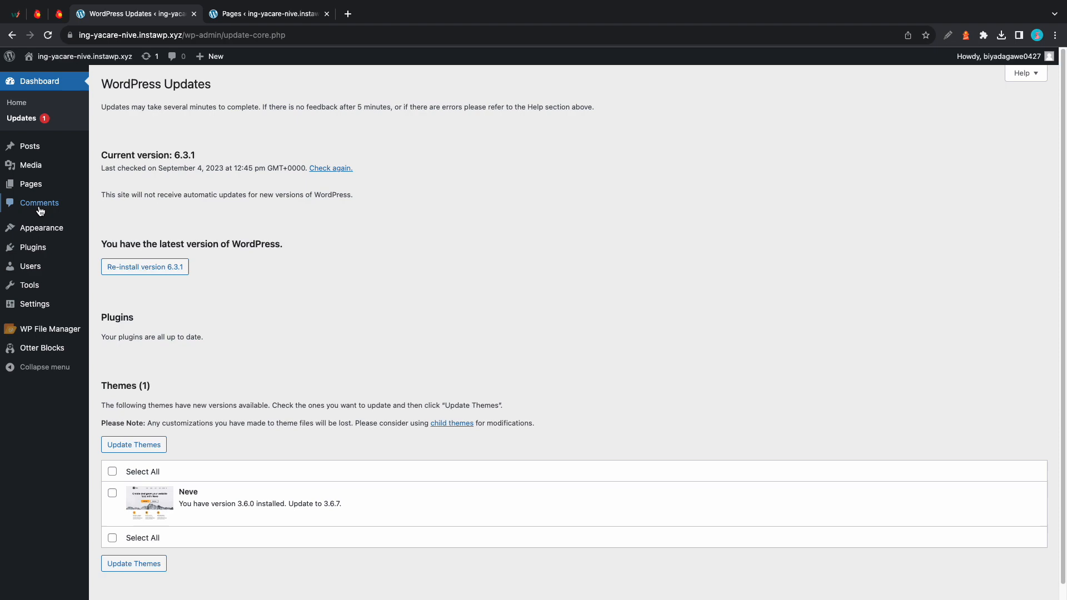
pyautogui.click(128, 339)
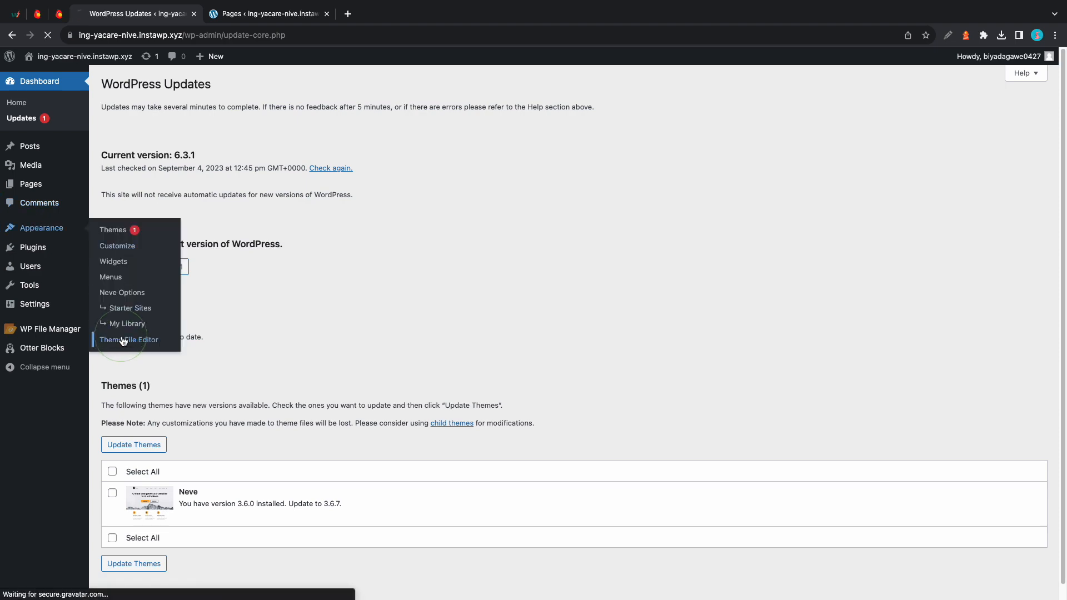
pyautogui.click(128, 339)
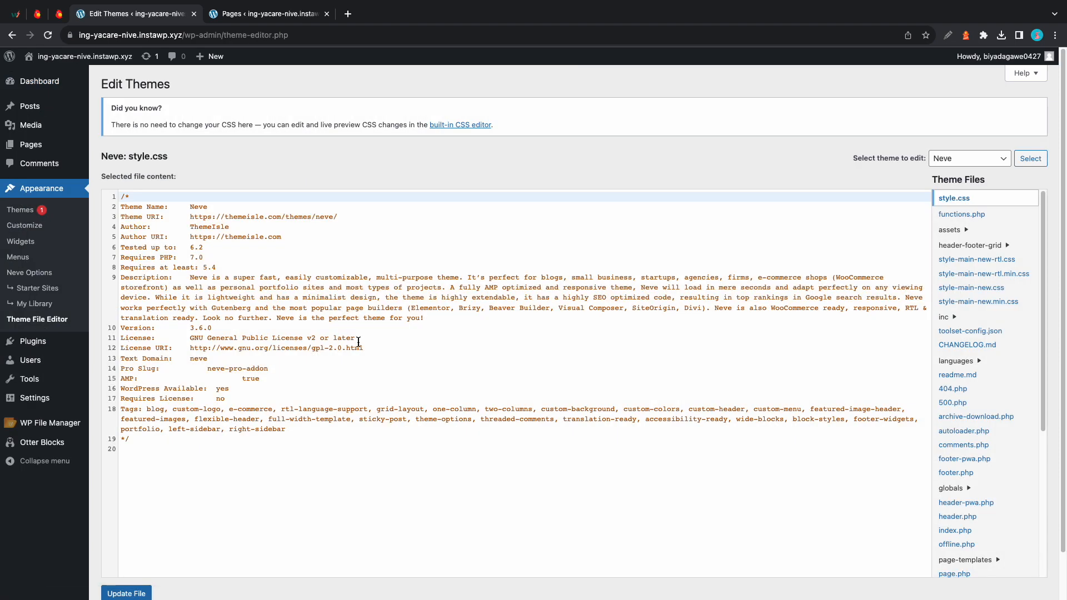
# Paste the featured-image layout code at the end of Neve's functions.php and save
pyautogui.click(962, 215)
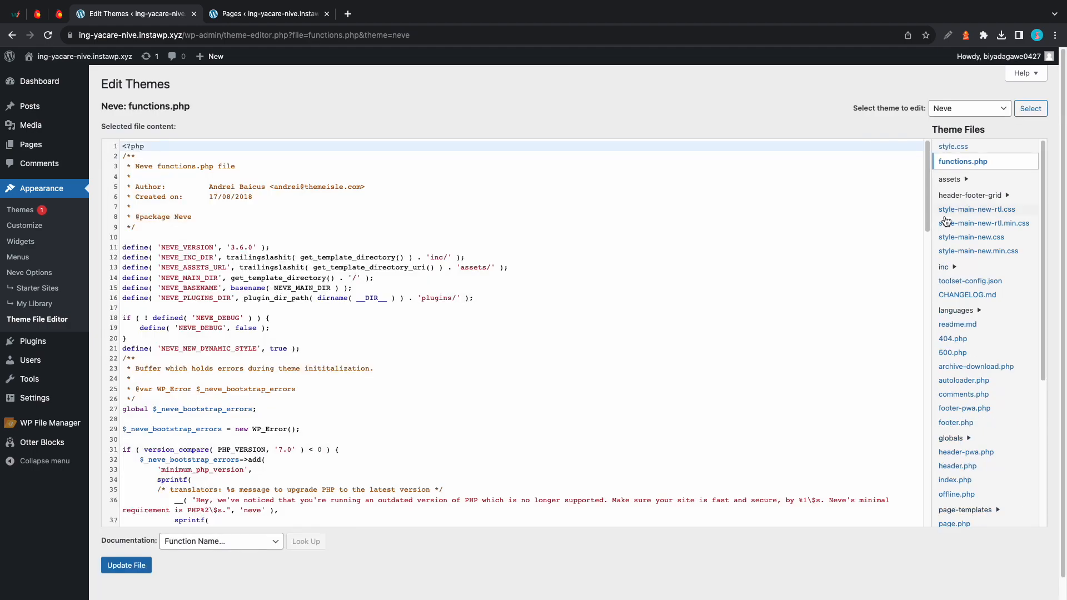
pyautogui.scroll(-3)
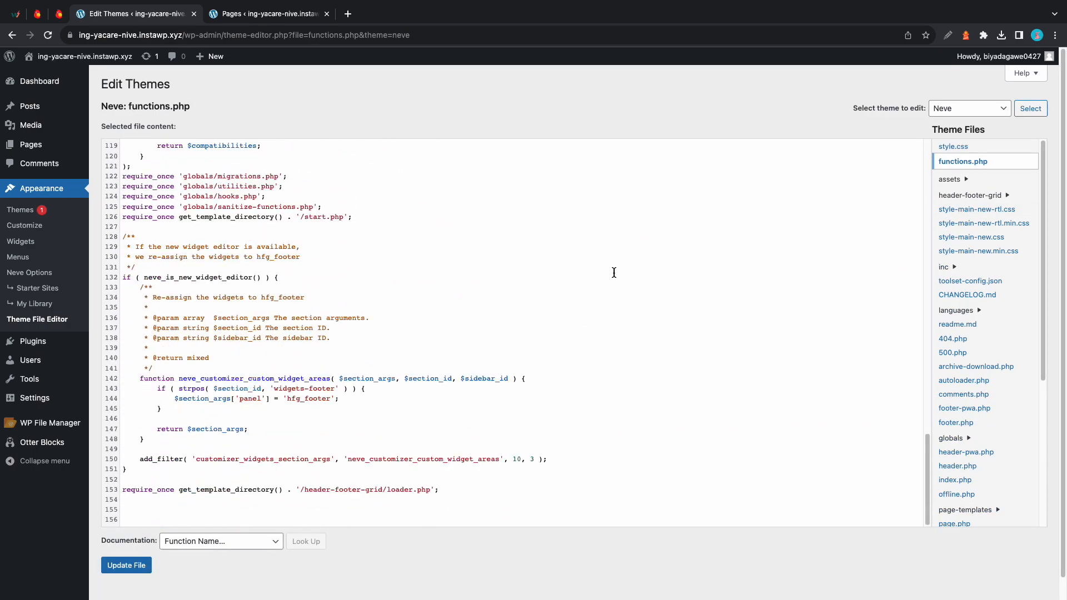
pyautogui.click(323, 510)
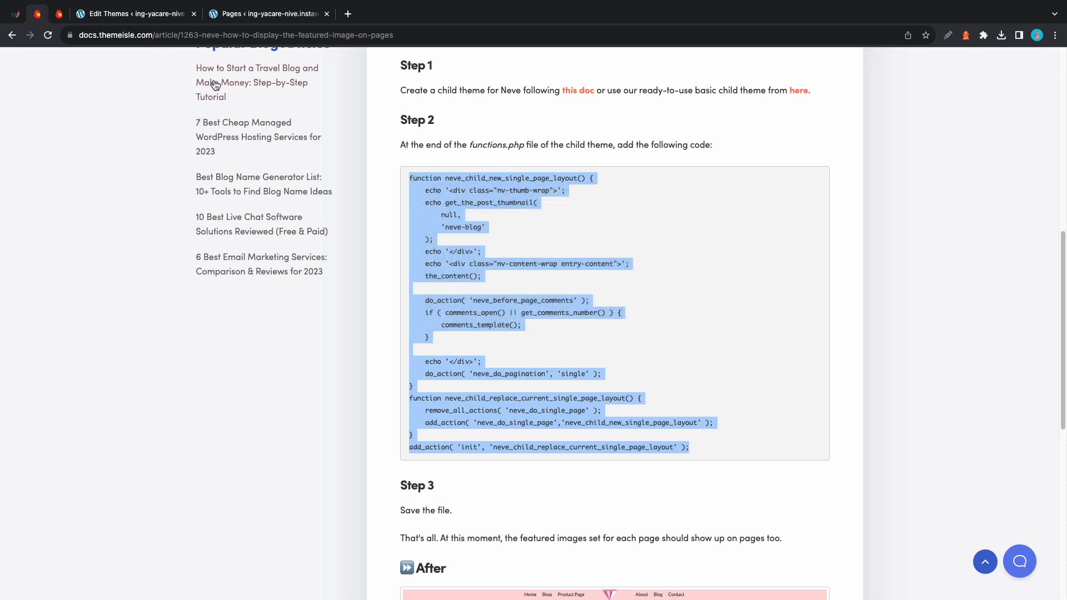
pyautogui.click(134, 14)
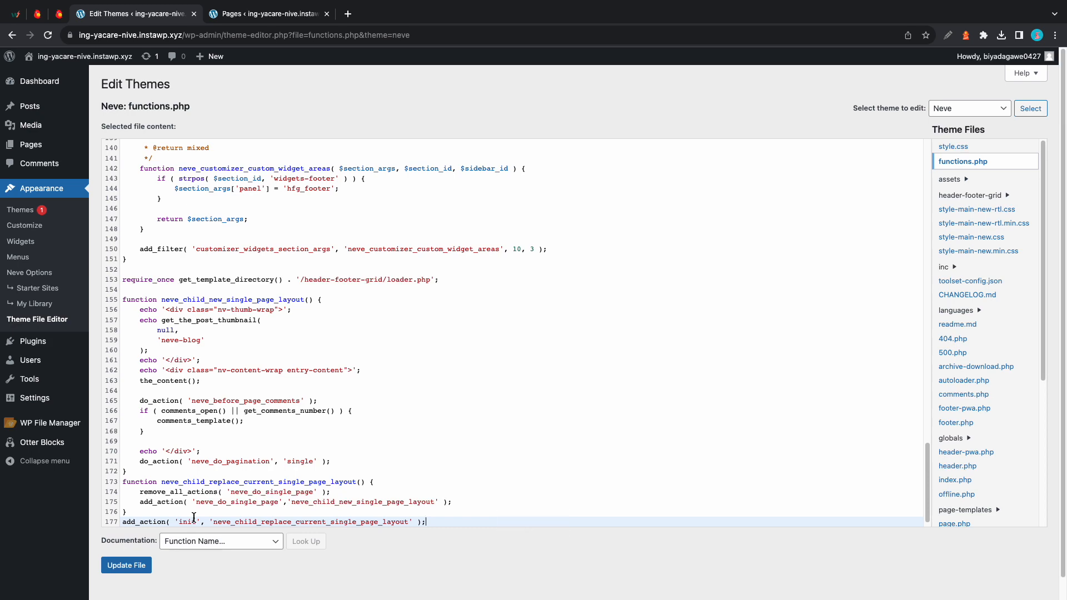
pyautogui.click(126, 564)
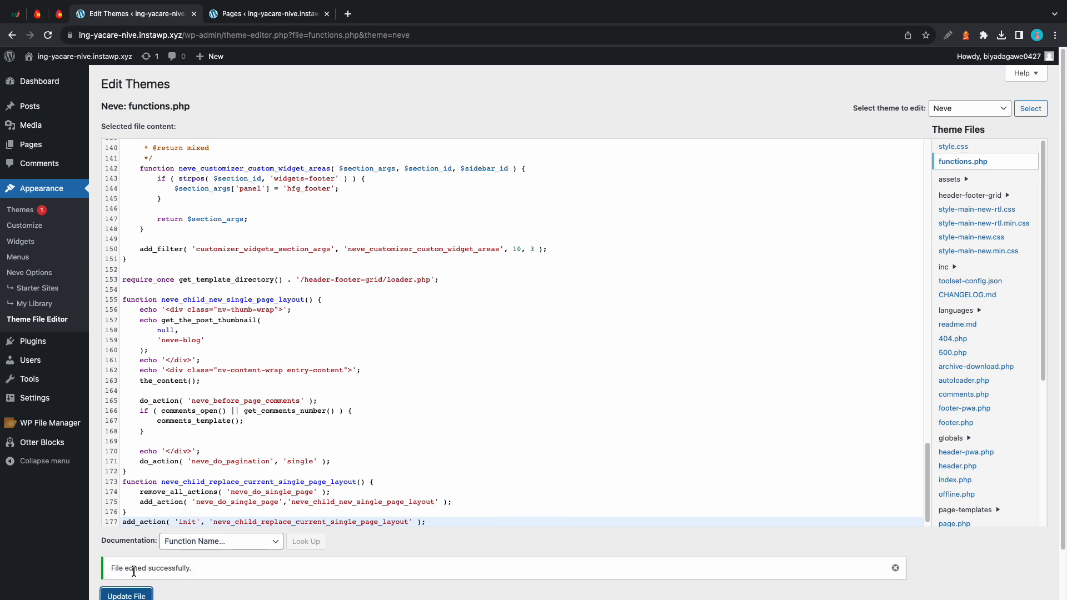
# Set a featured image on Cloned 4thgeneration firmware, update it, and view it live
pyautogui.click(269, 13)
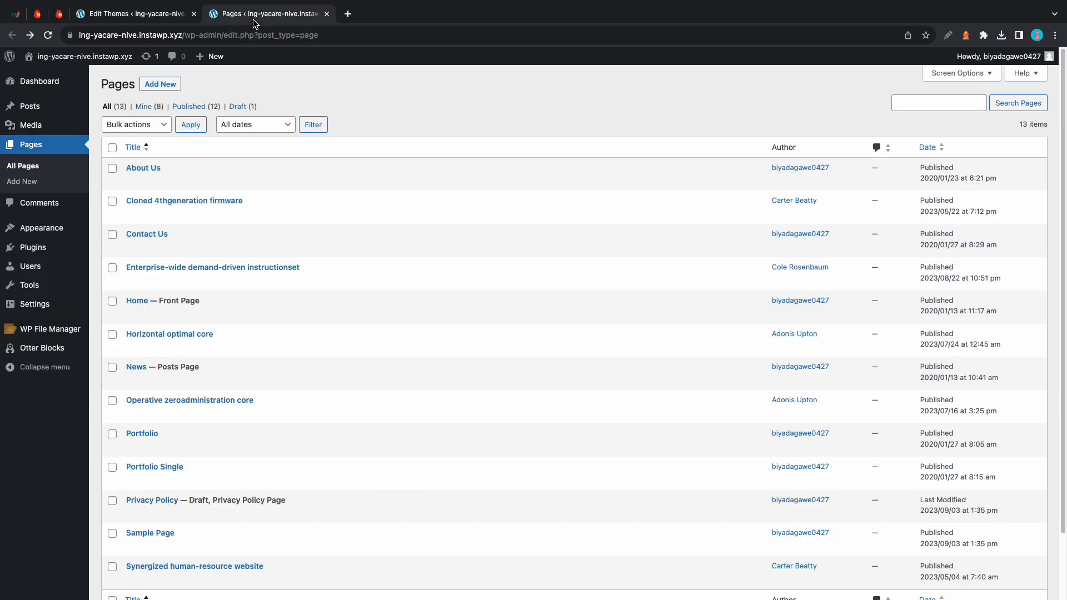
pyautogui.moveTo(184, 200)
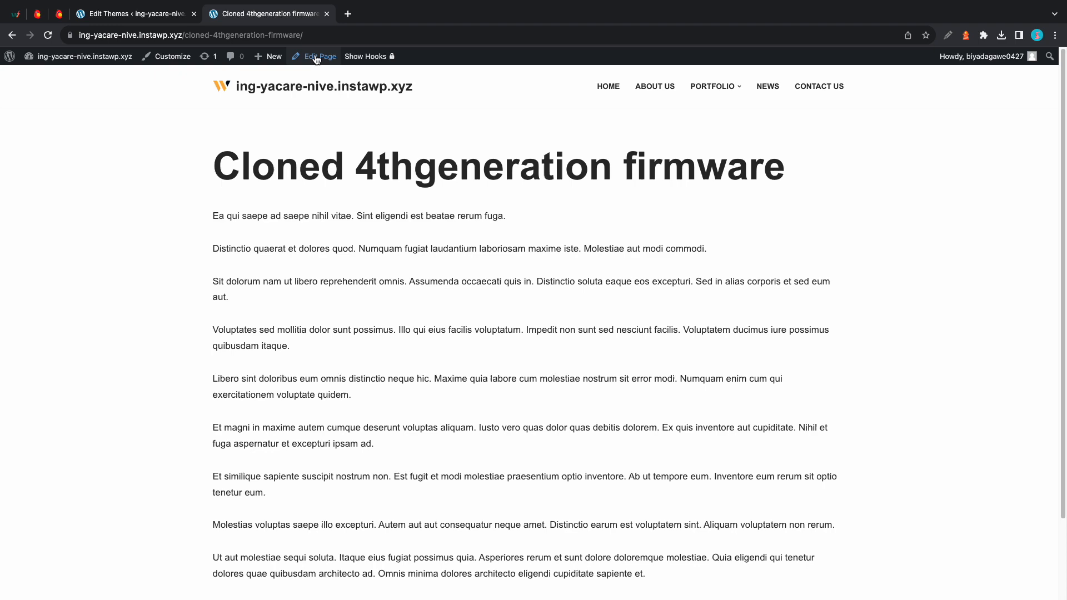
pyautogui.click(318, 57)
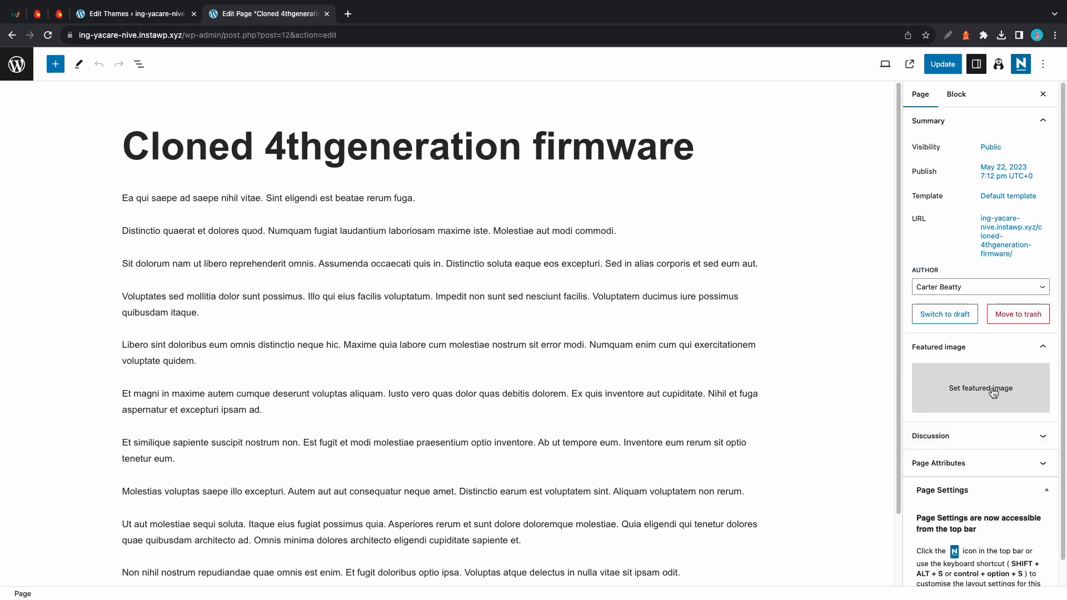
pyautogui.click(979, 388)
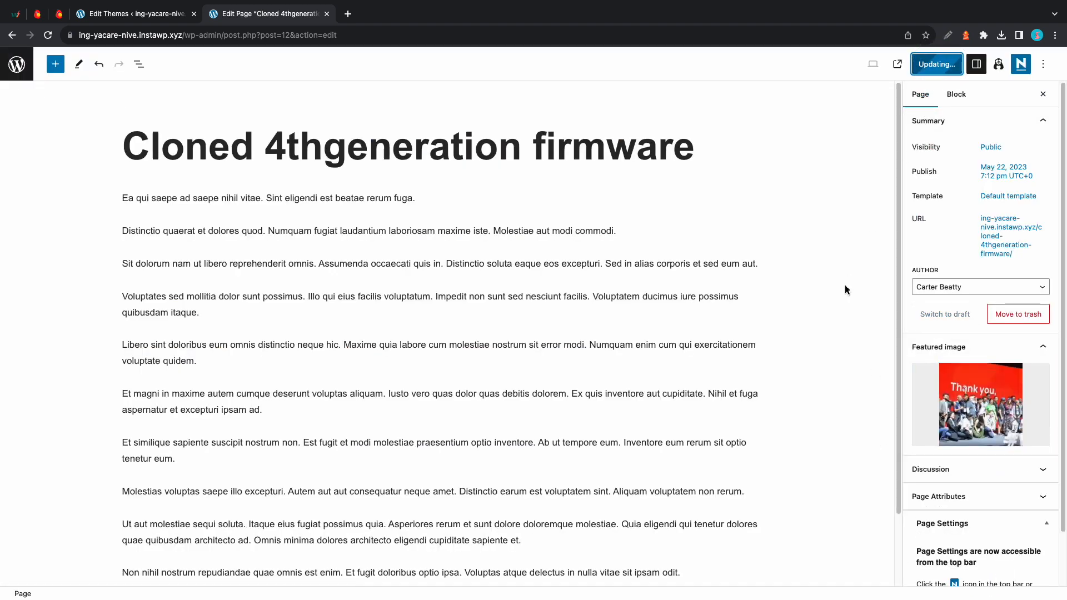
pyautogui.click(936, 63)
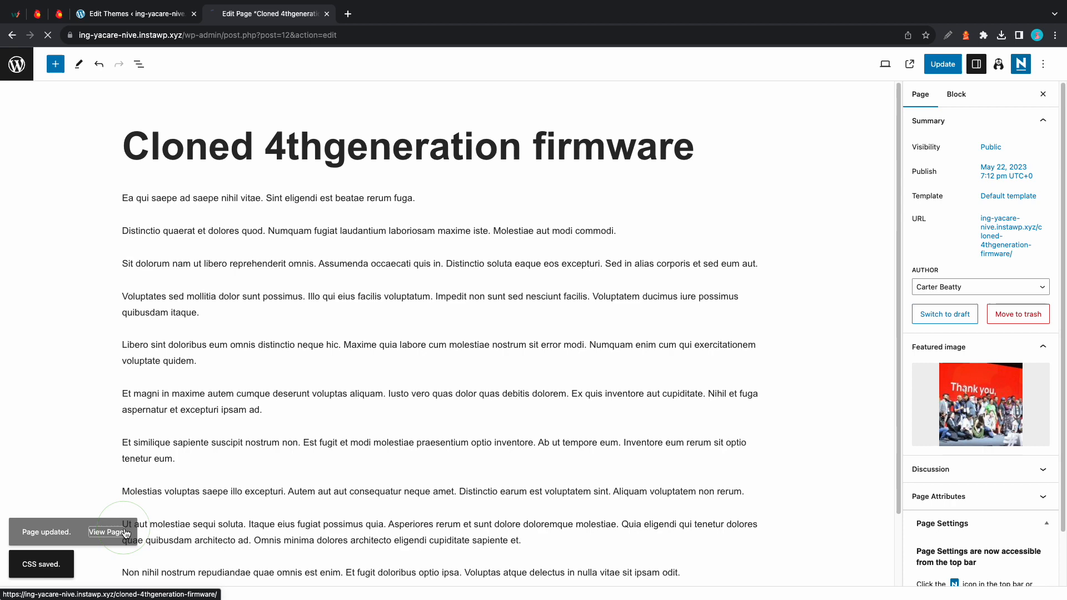
pyautogui.click(106, 533)
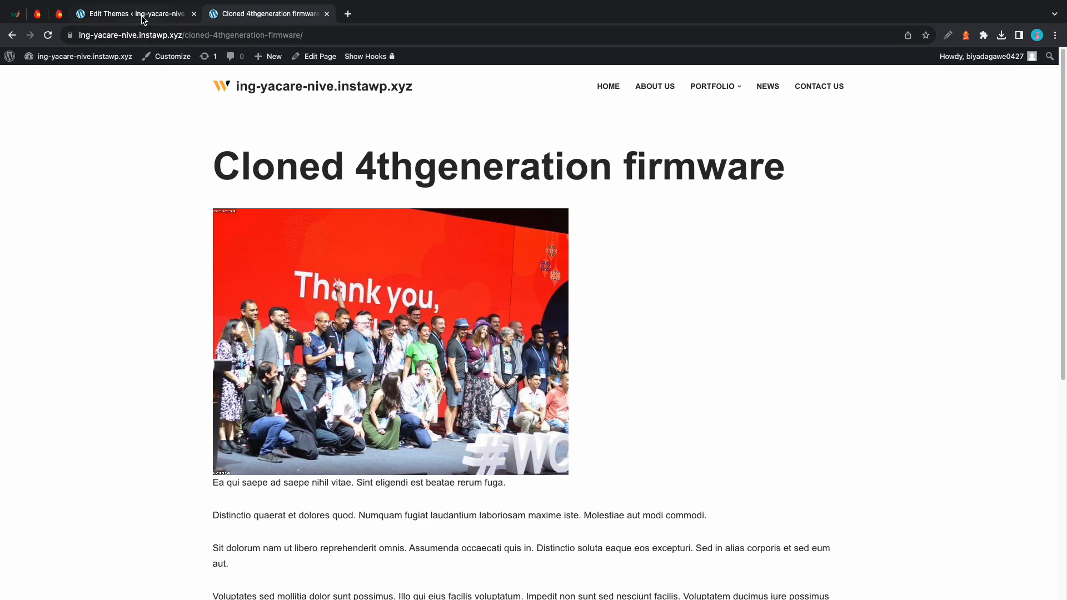
# Run the Neve update from Appearance > Themes and reload the live page
pyautogui.click(134, 13)
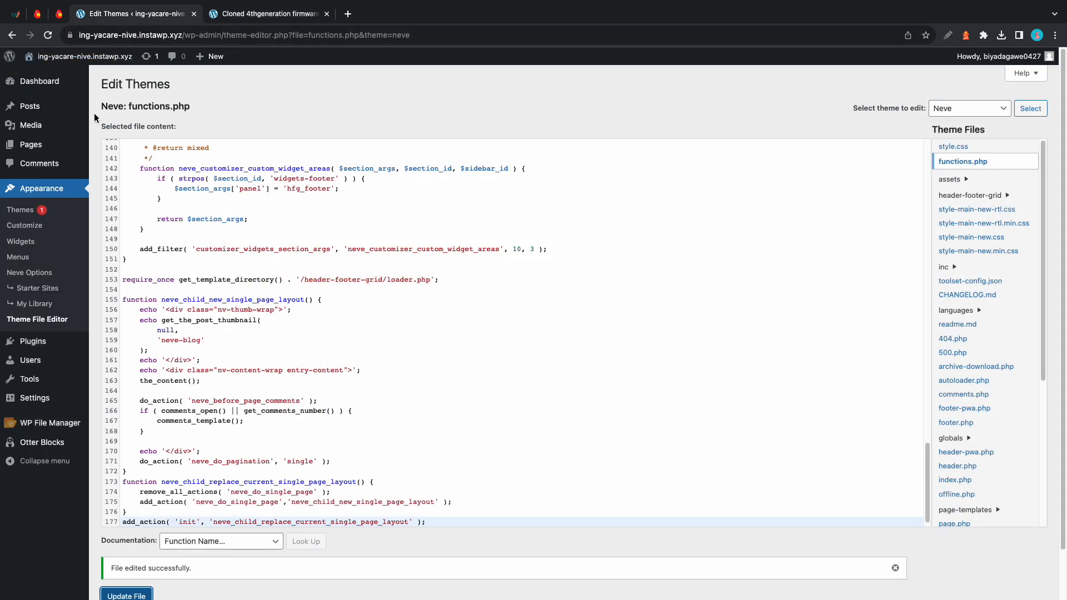
pyautogui.click(21, 210)
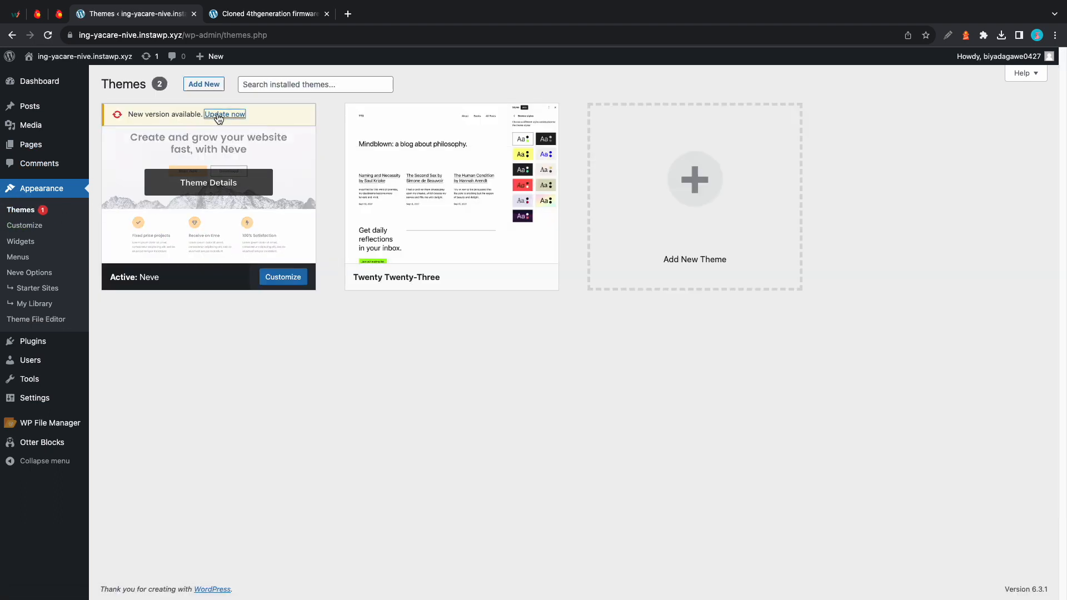
pyautogui.click(224, 113)
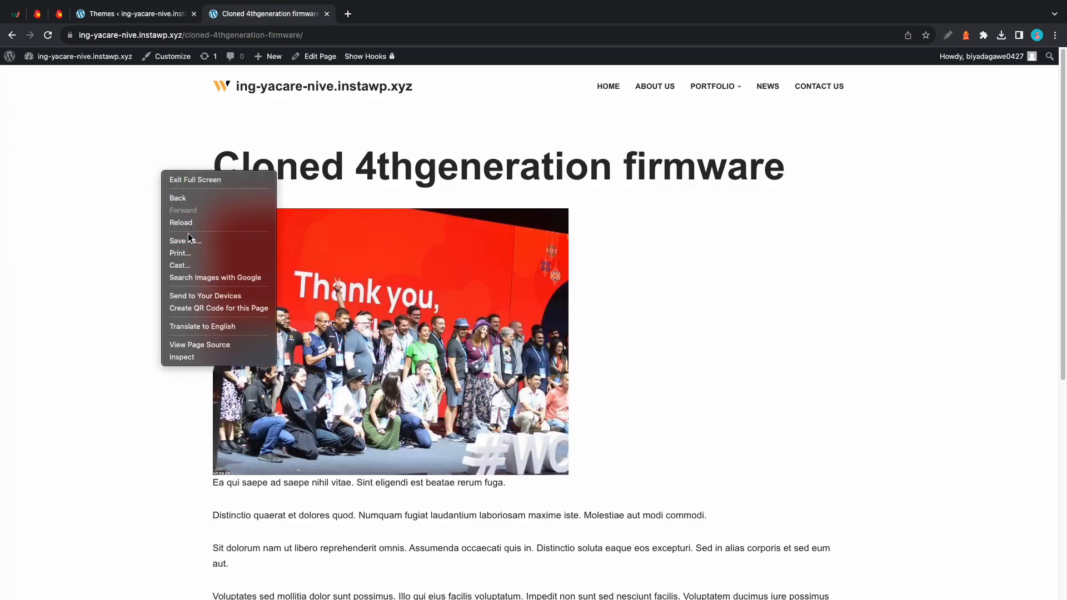
pyautogui.click(181, 223)
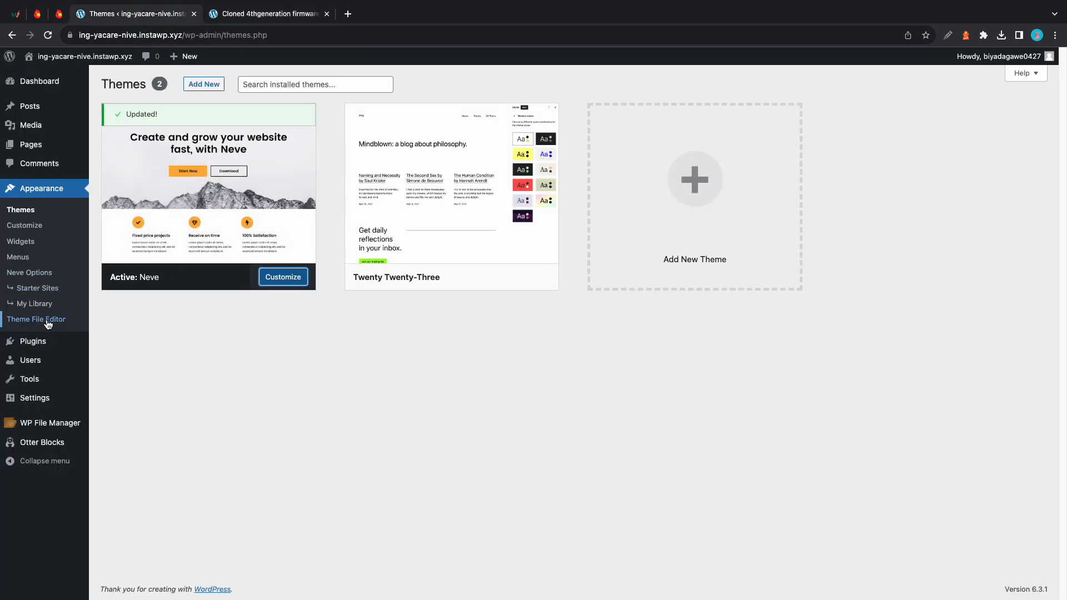
# Scroll to the end of Neve's functions.php to confirm the added featured-image code is gone
pyautogui.click(35, 319)
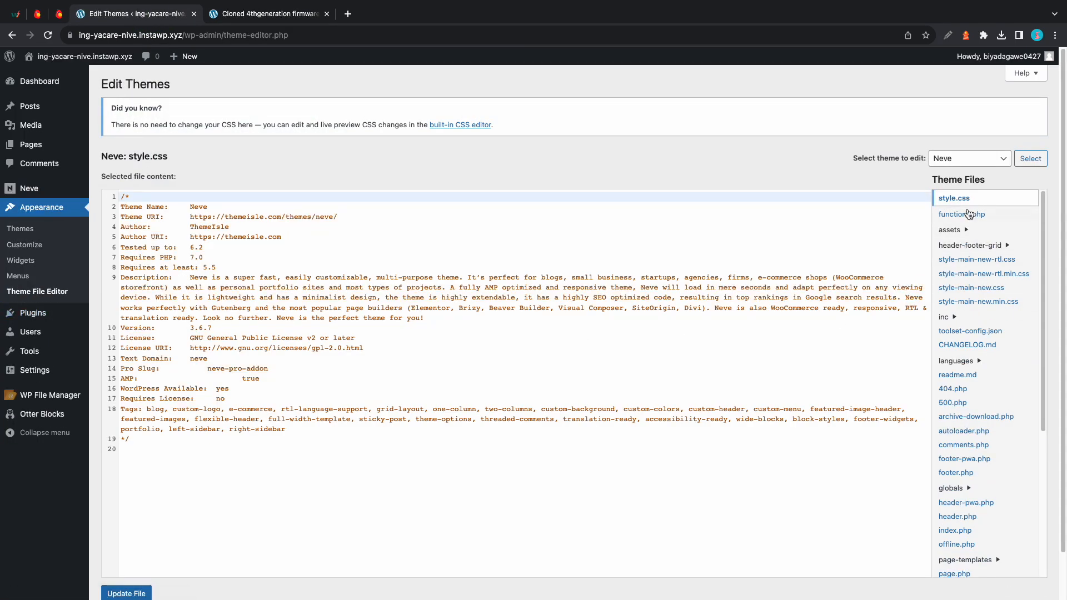
pyautogui.click(962, 215)
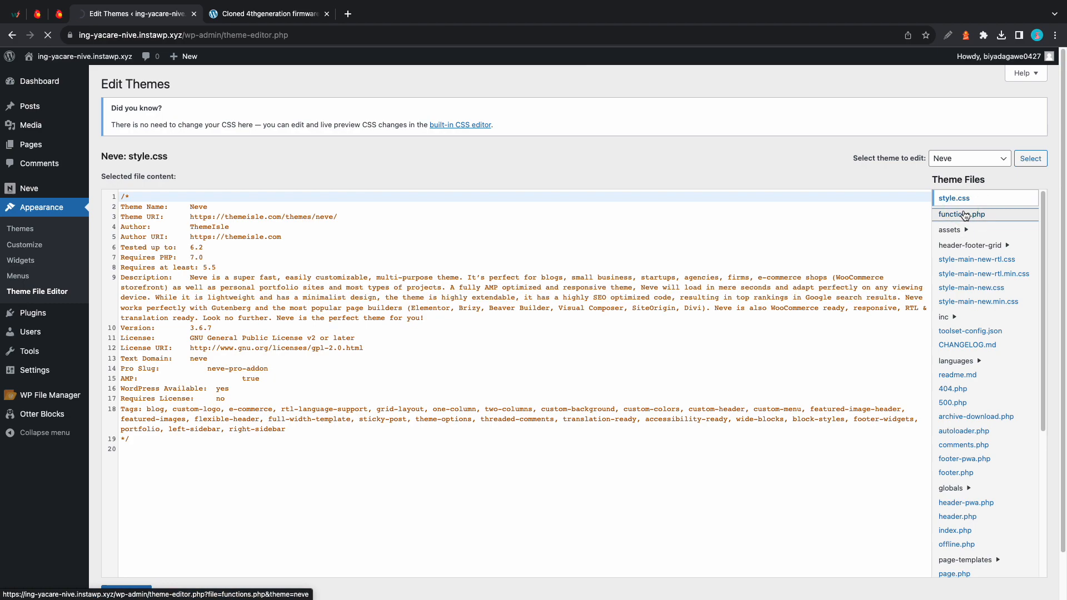
pyautogui.click(962, 214)
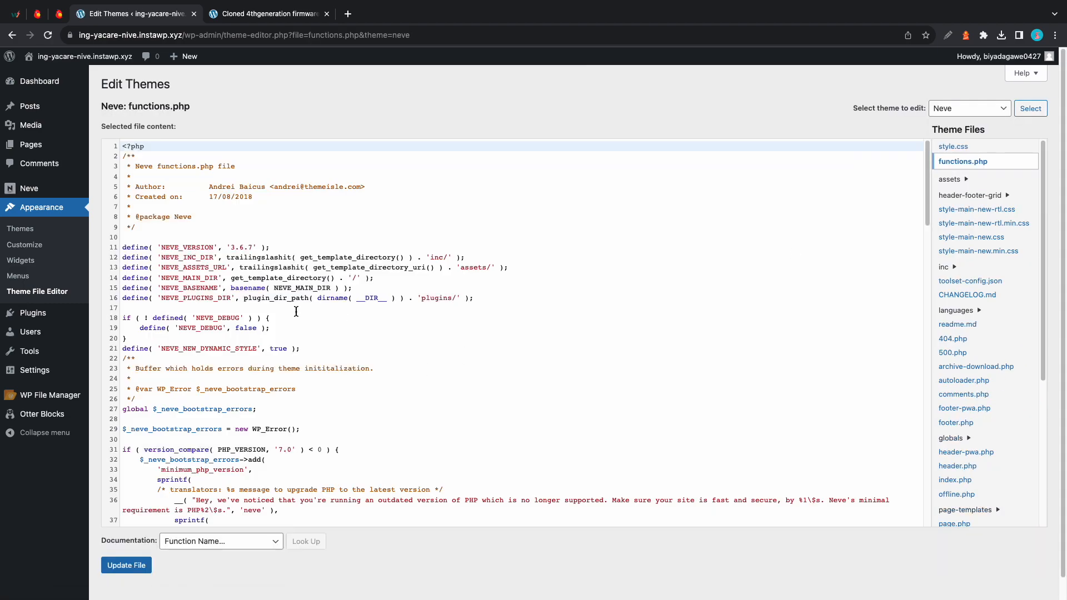
pyautogui.scroll(-3)
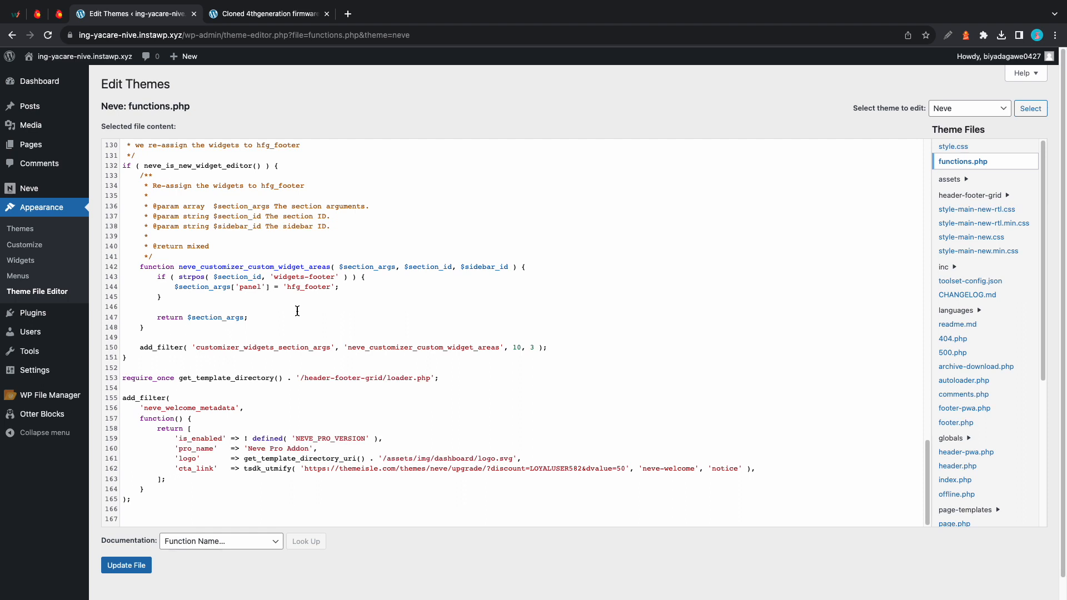
pyautogui.click(20, 229)
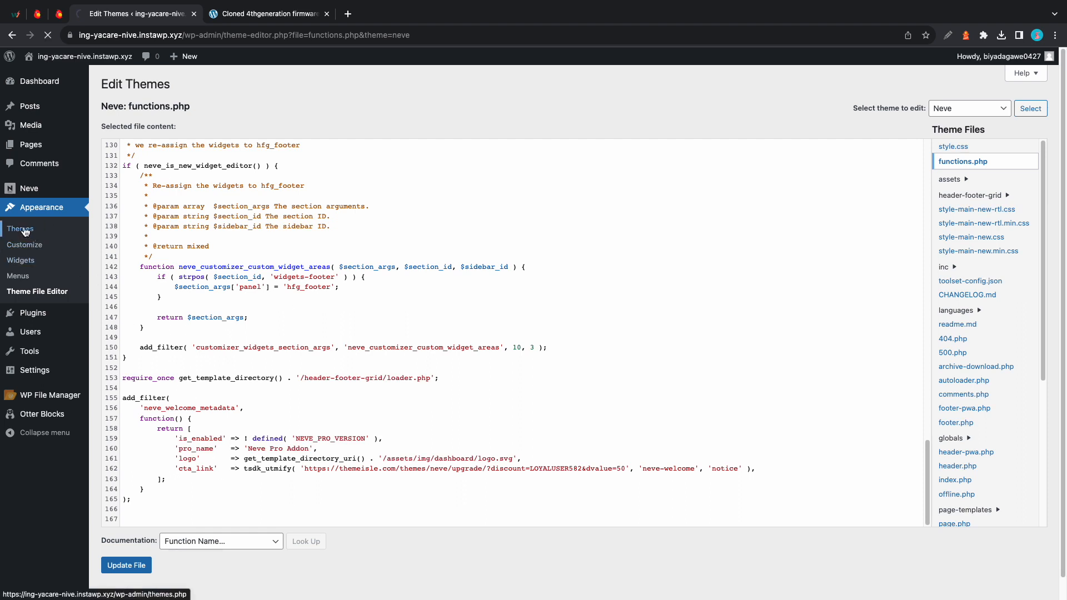
# Roll Neve back from 3.6.7 to 3.6.0 through its Theme Details
pyautogui.click(20, 228)
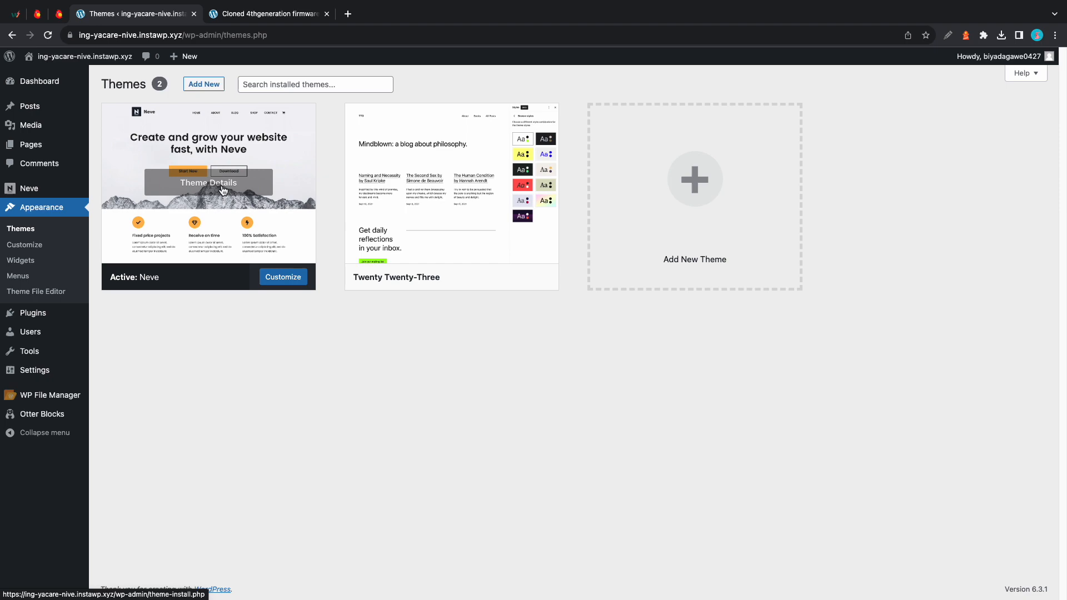
pyautogui.click(207, 182)
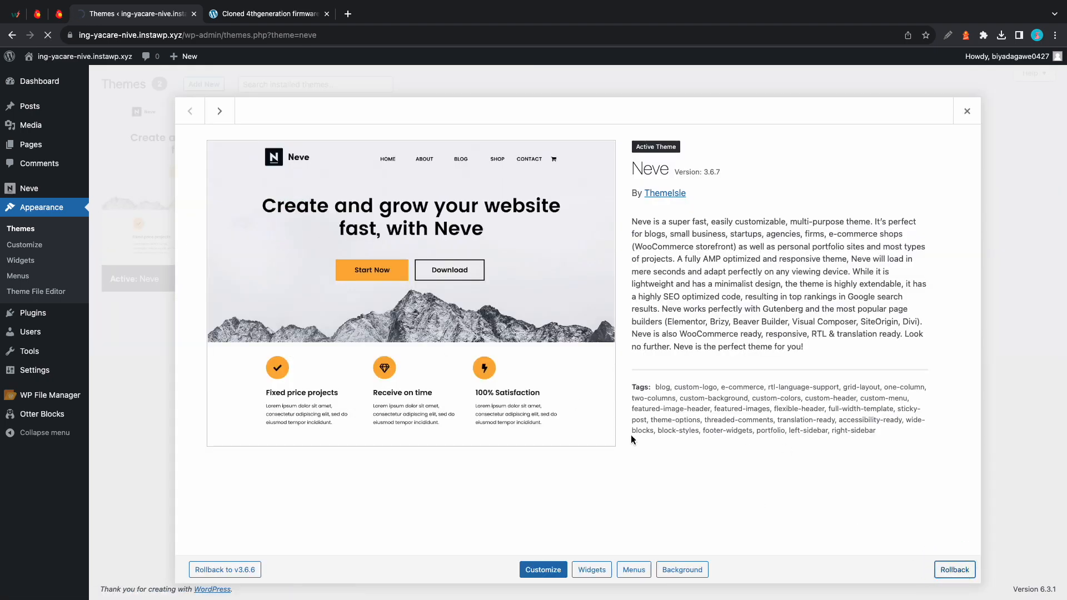
pyautogui.click(956, 569)
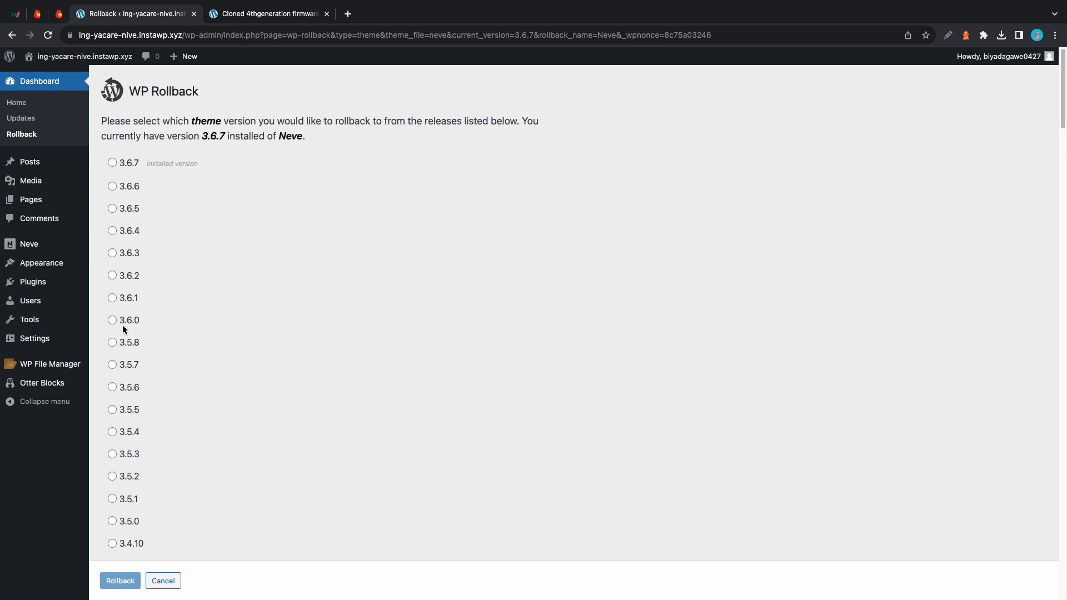
pyautogui.click(121, 580)
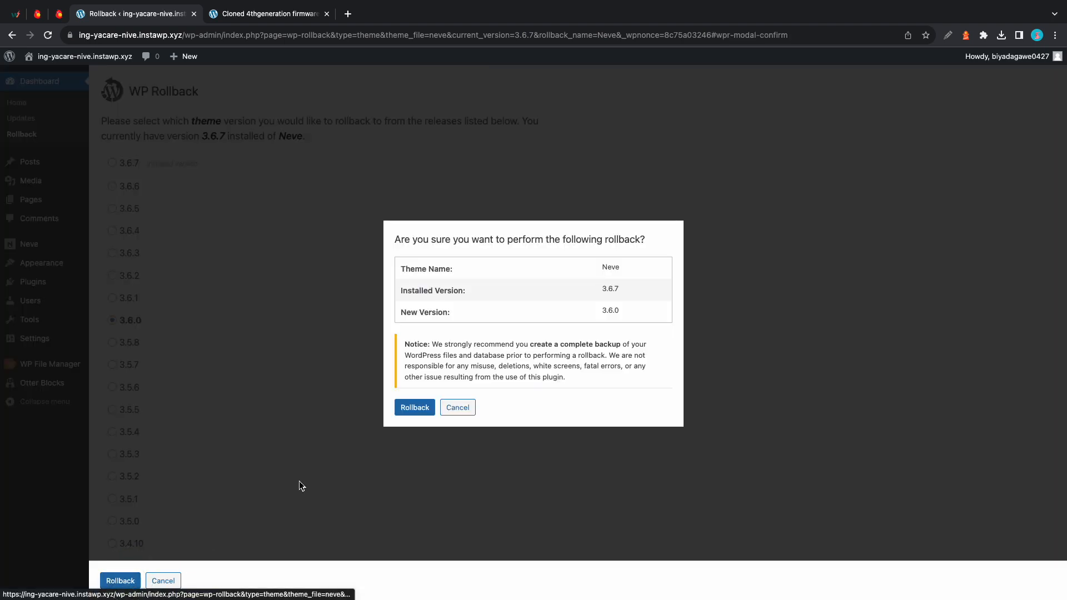
pyautogui.click(413, 407)
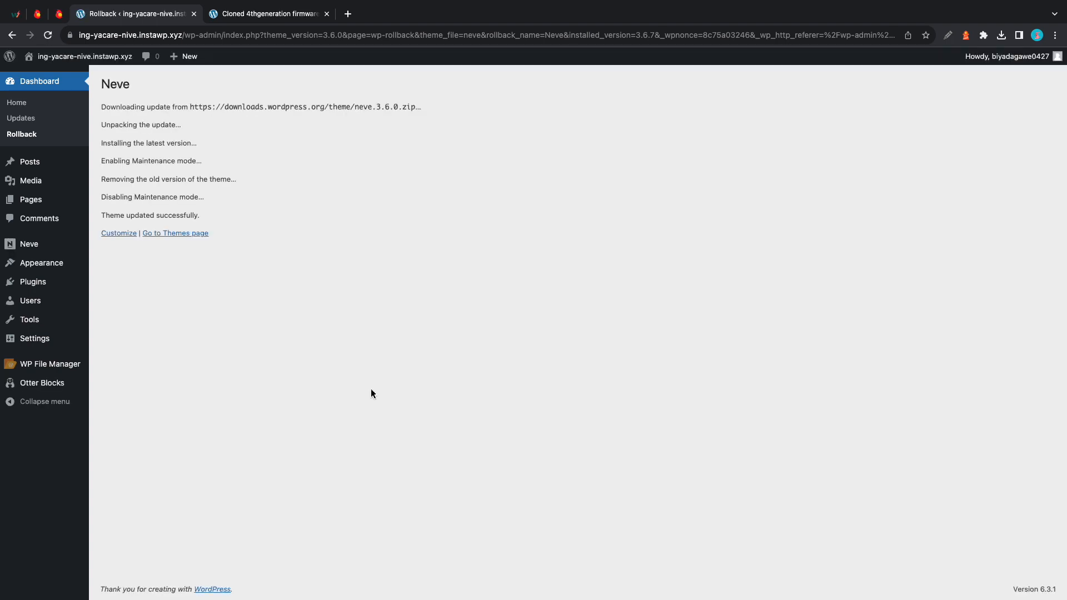
pyautogui.moveTo(212, 291)
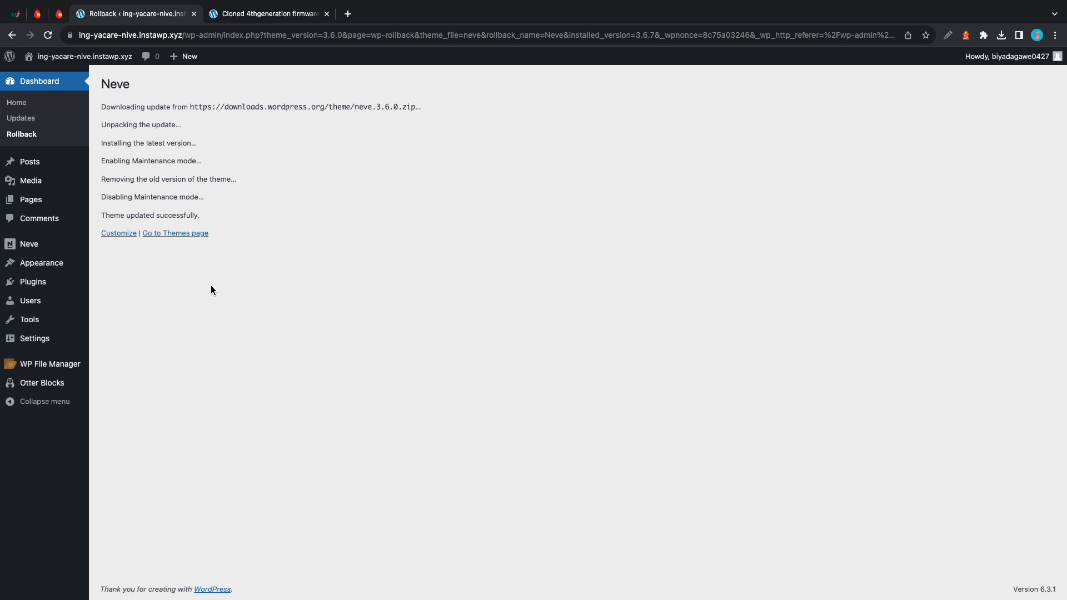
pyautogui.click(175, 233)
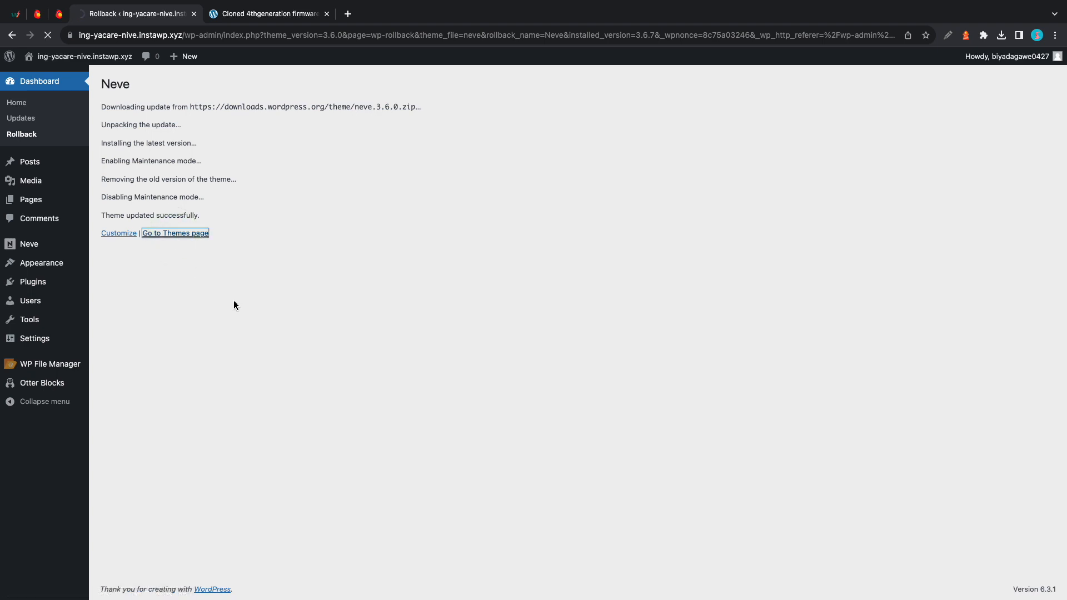
# Upload and install neve-child-master.zip, then activate Neve Child
pyautogui.click(176, 232)
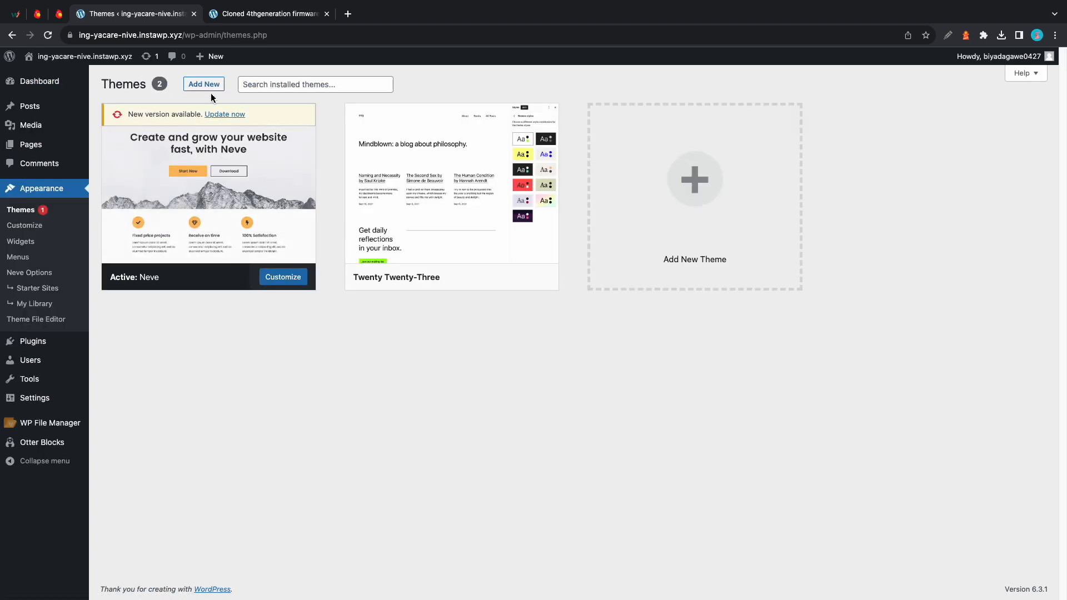
pyautogui.click(203, 84)
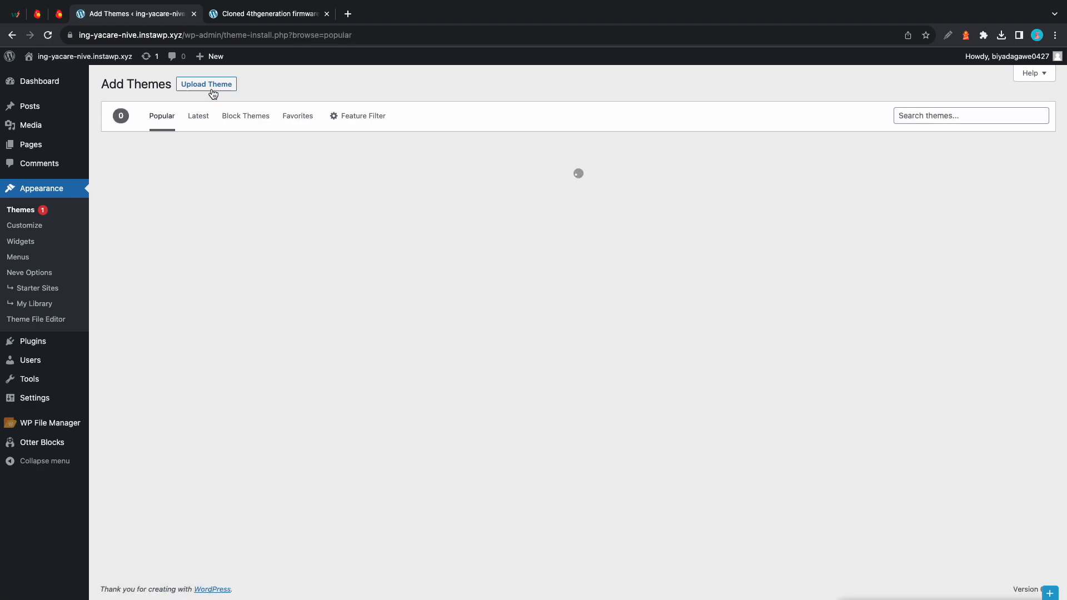
pyautogui.click(206, 84)
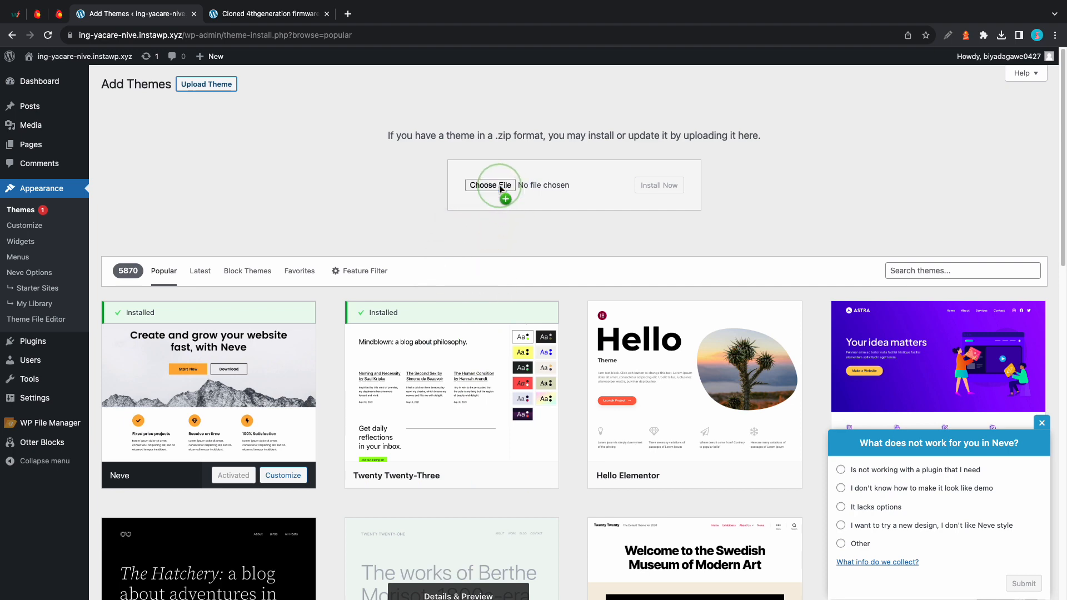
pyautogui.click(658, 186)
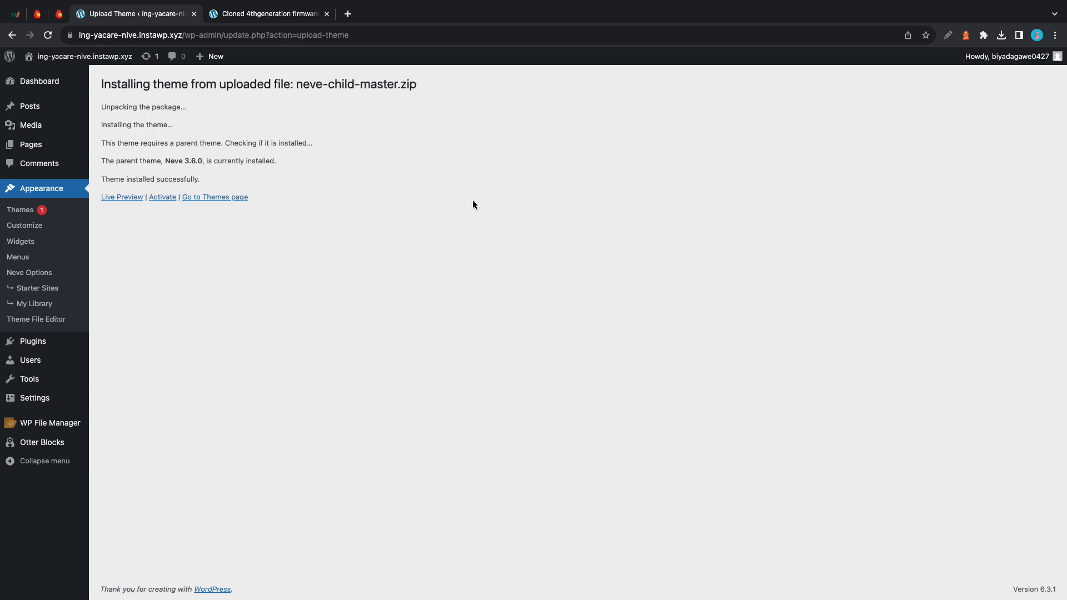
pyautogui.click(162, 197)
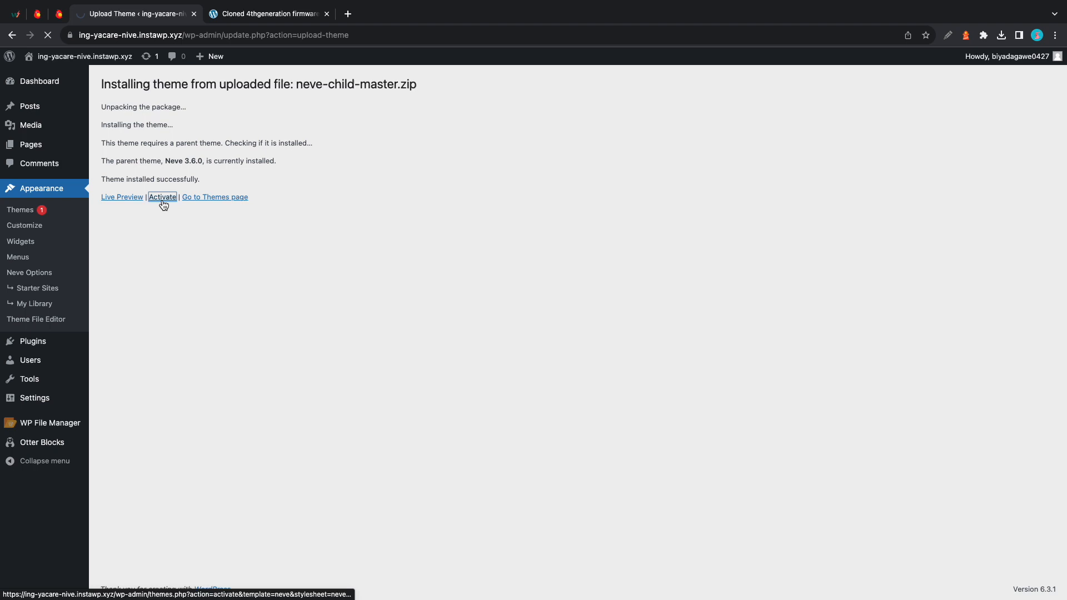
pyautogui.click(162, 196)
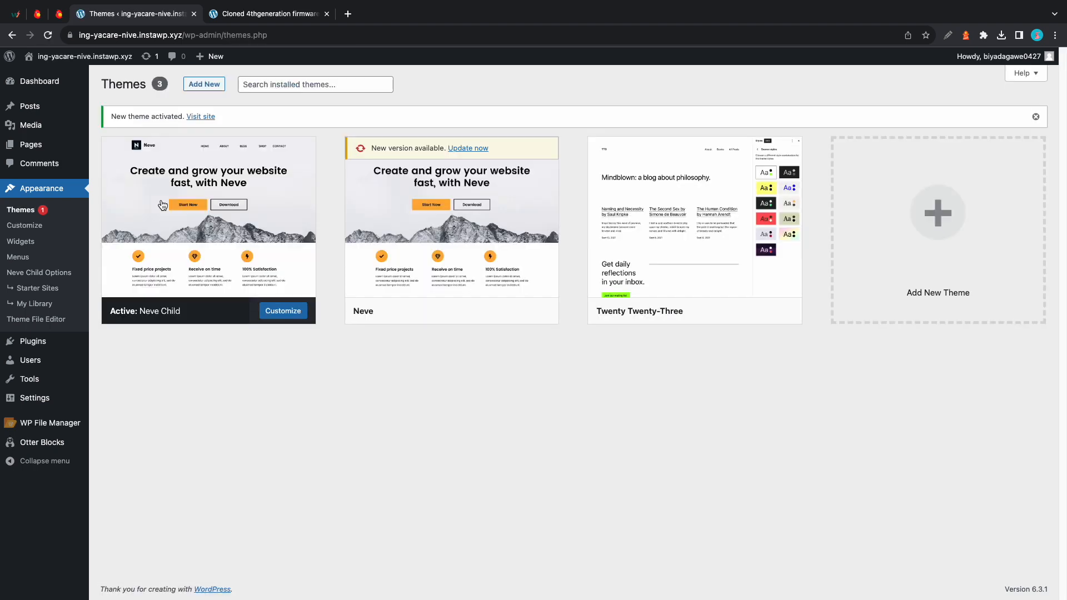
pyautogui.moveTo(201, 343)
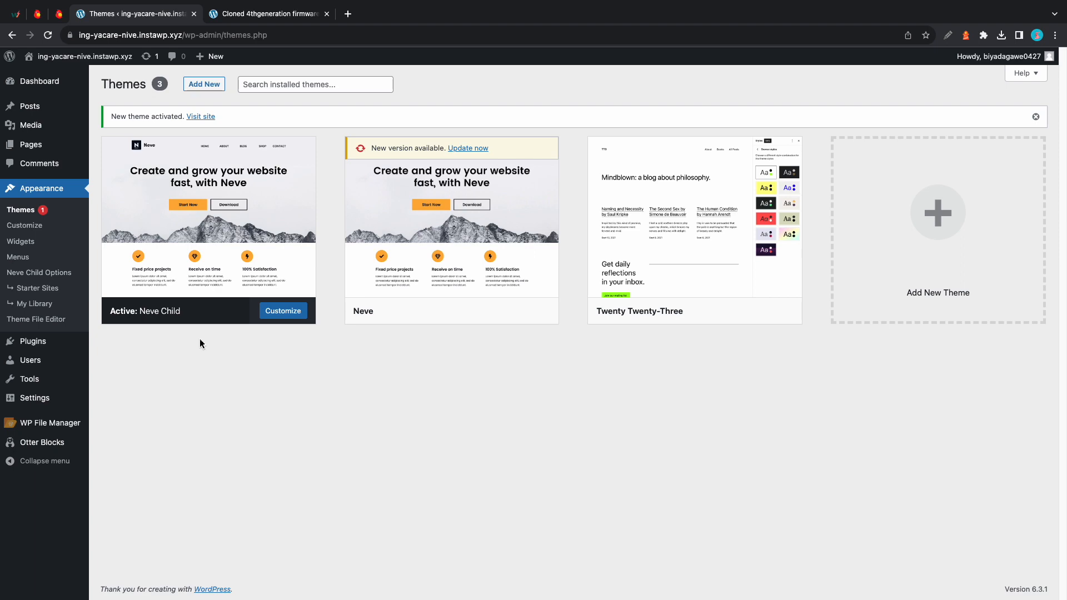
# Save Neve Child's functions.php with the featured-image code and return to the firmware page tab
pyautogui.click(35, 319)
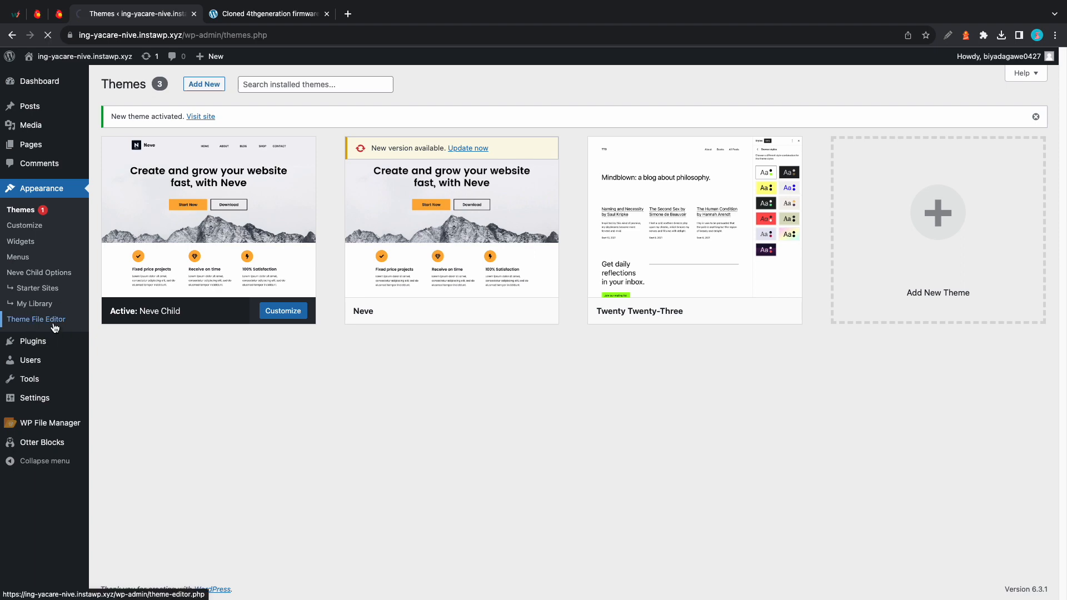
pyautogui.click(36, 319)
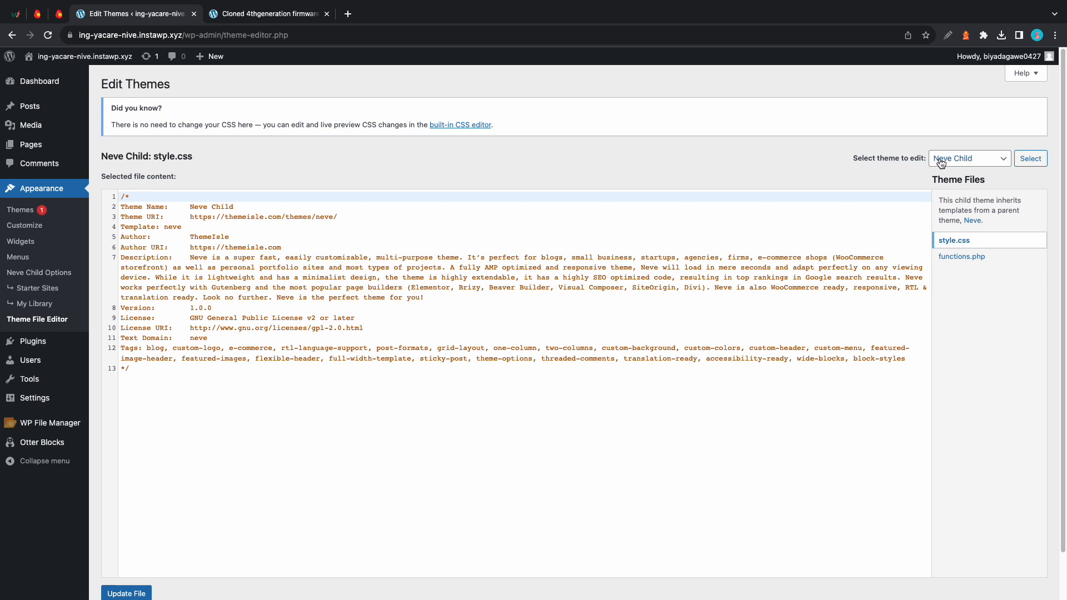
pyautogui.click(962, 257)
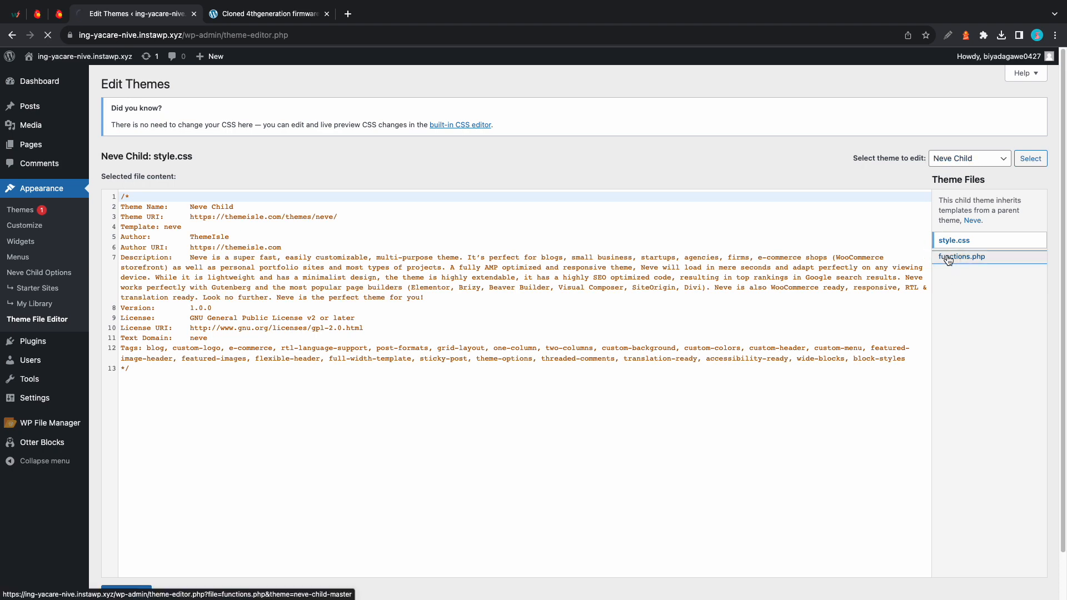
pyautogui.click(962, 256)
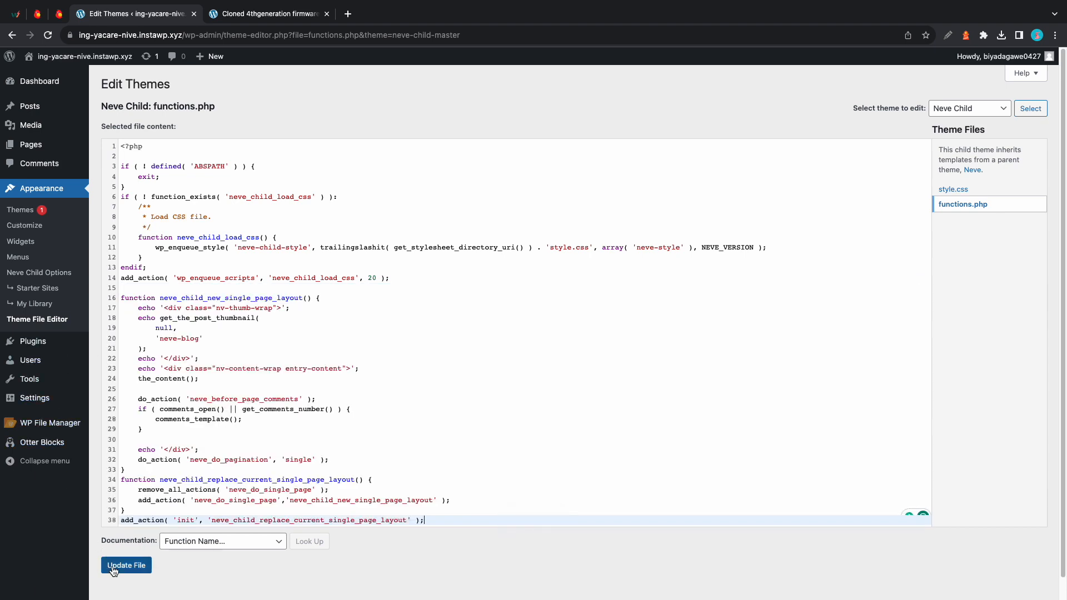
pyautogui.click(126, 565)
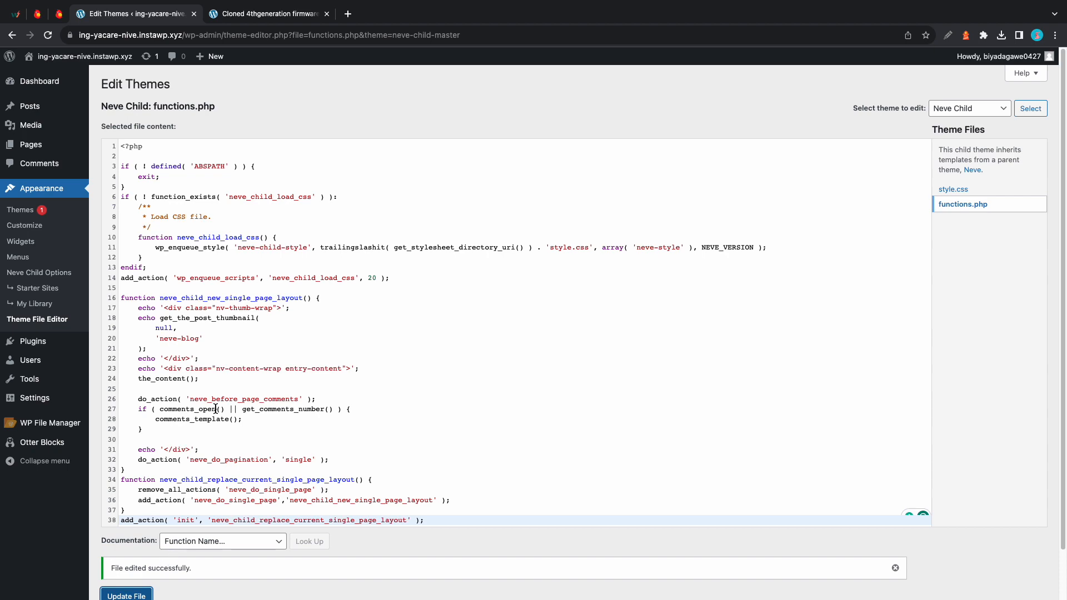
pyautogui.click(265, 13)
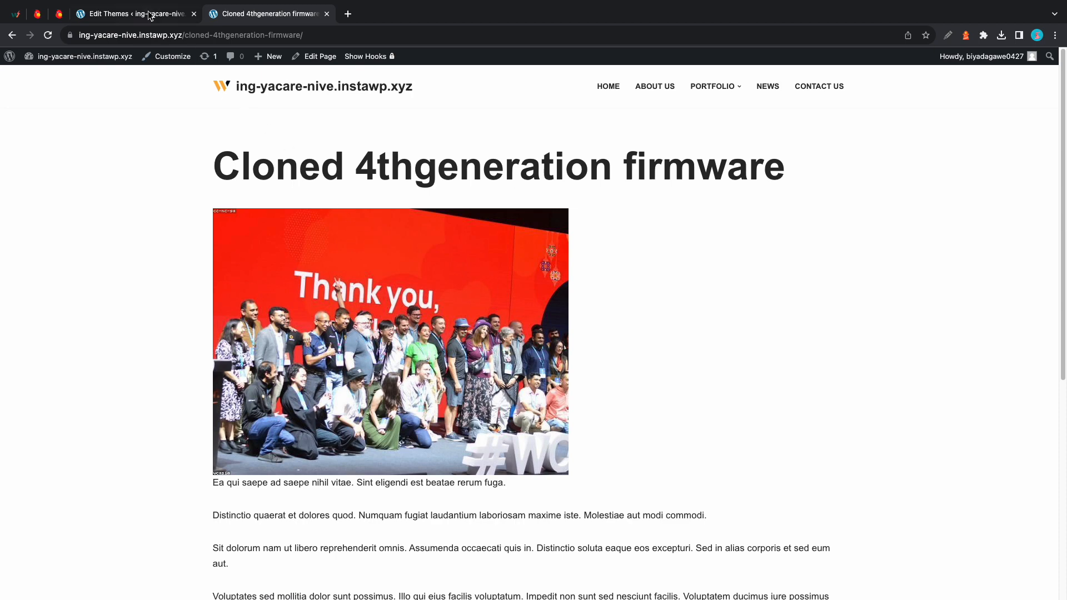
# Update parent Neve from Themes, then reload the Cloned 4thgeneration firmware post to verify its featured image
pyautogui.click(133, 13)
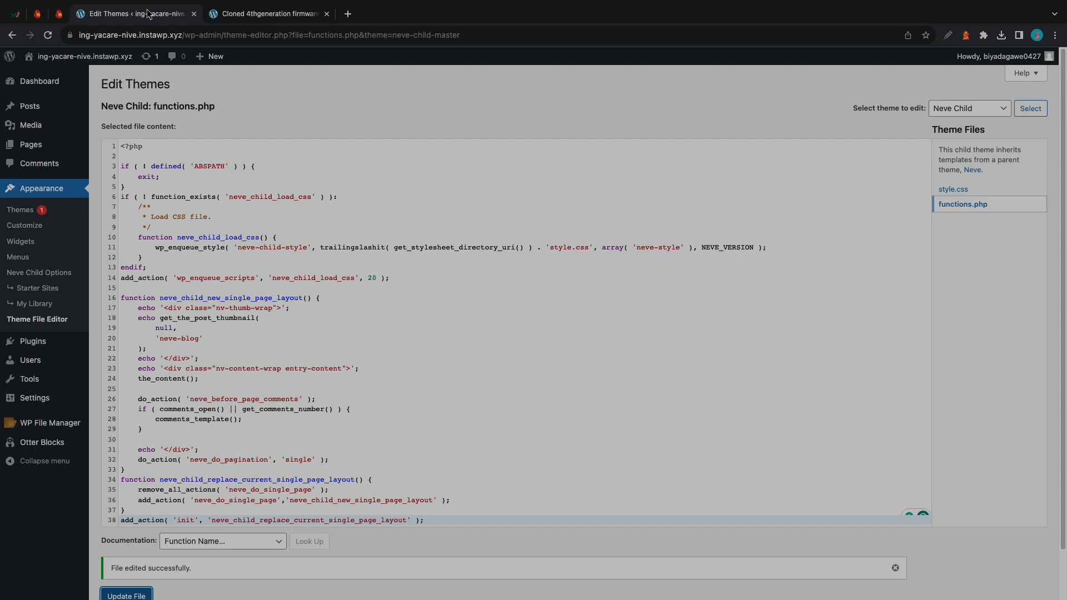
pyautogui.click(21, 209)
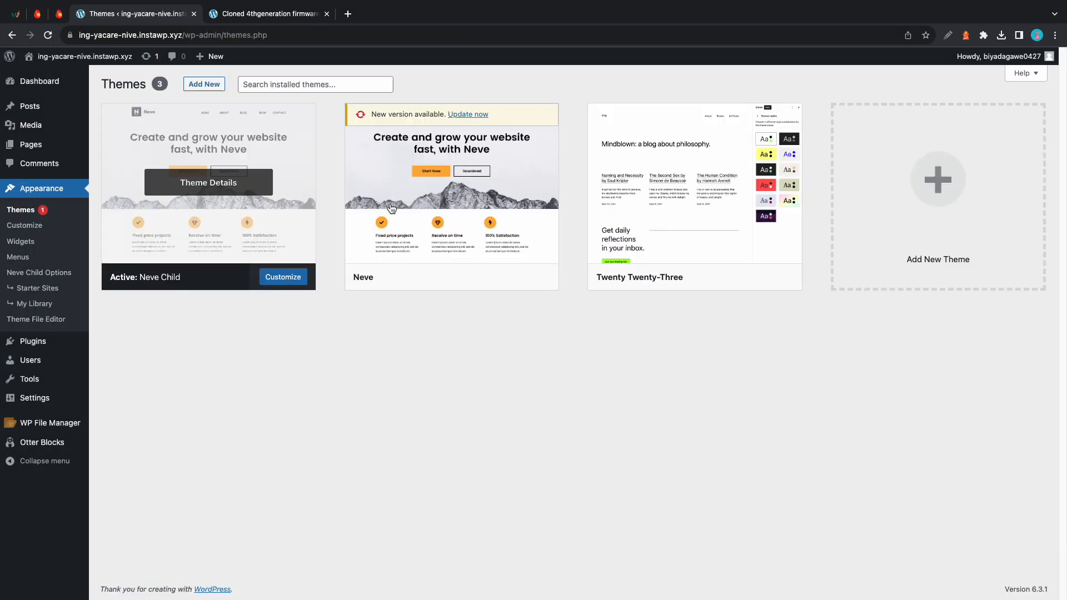
pyautogui.click(468, 114)
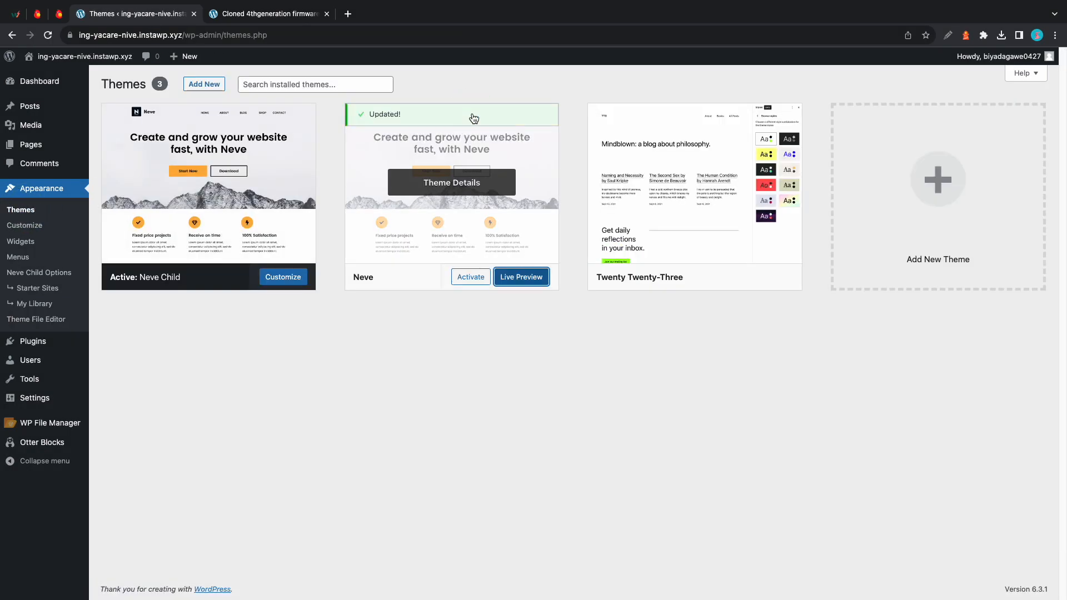
pyautogui.click(267, 13)
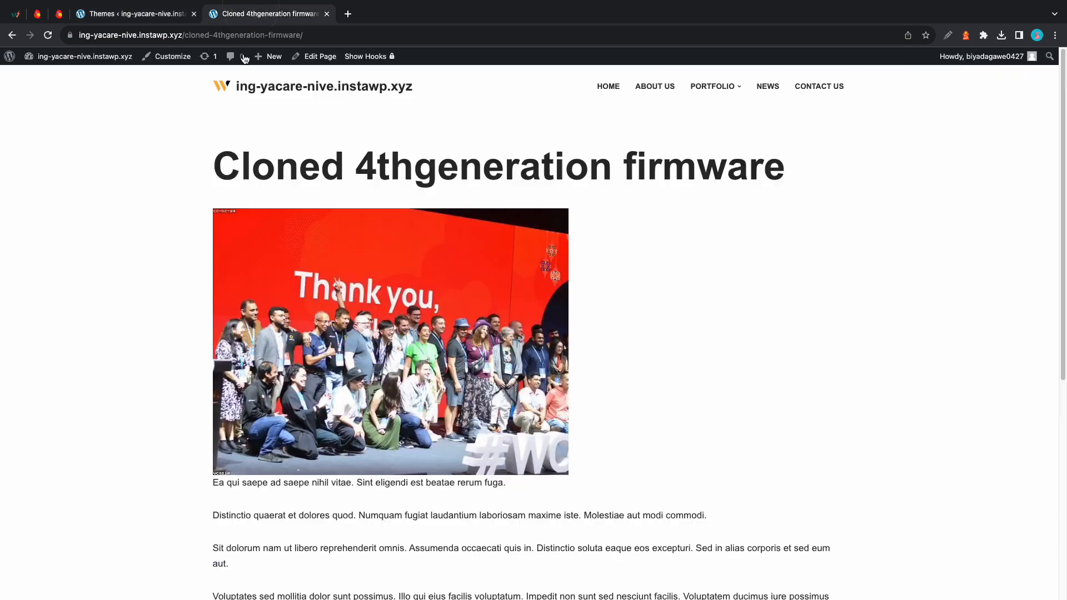
pyautogui.press('cmd+r')
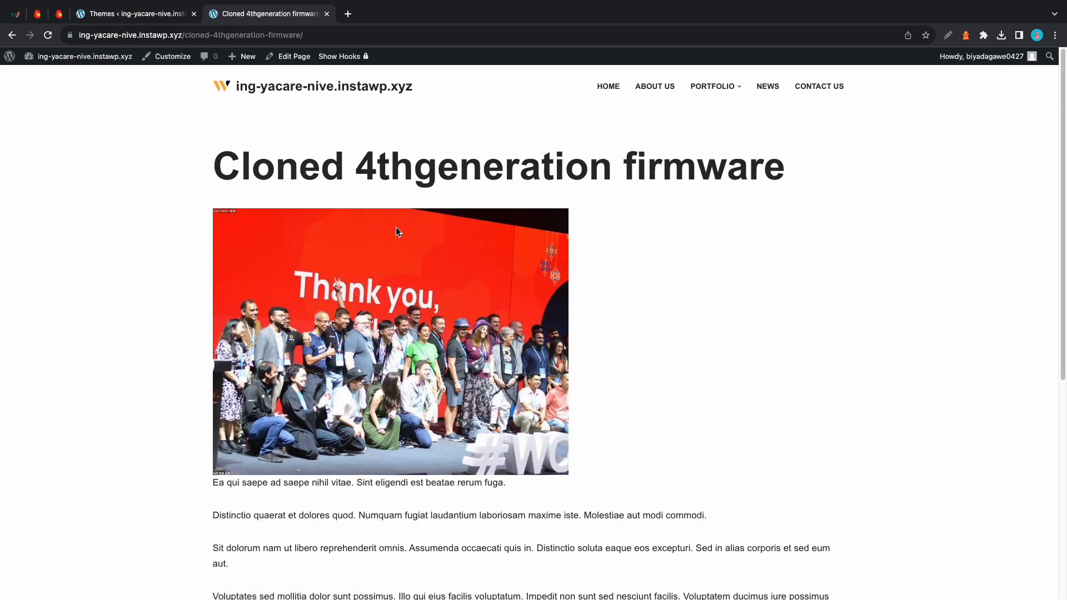
pyautogui.click(133, 14)
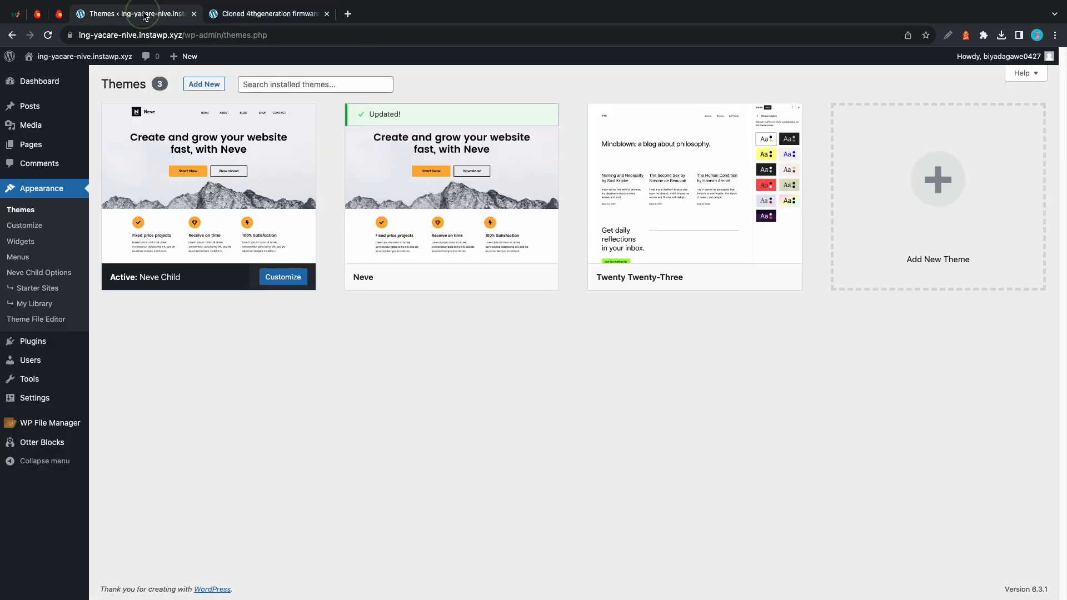
# View Neve Child's functions.php in the Theme File Editor
pyautogui.click(36, 319)
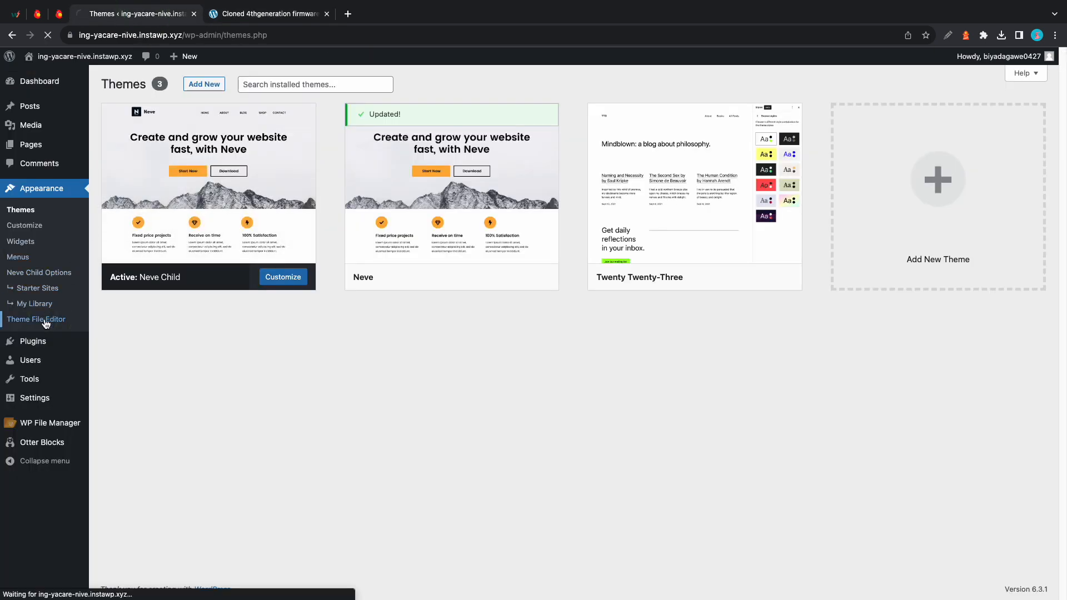
pyautogui.click(36, 319)
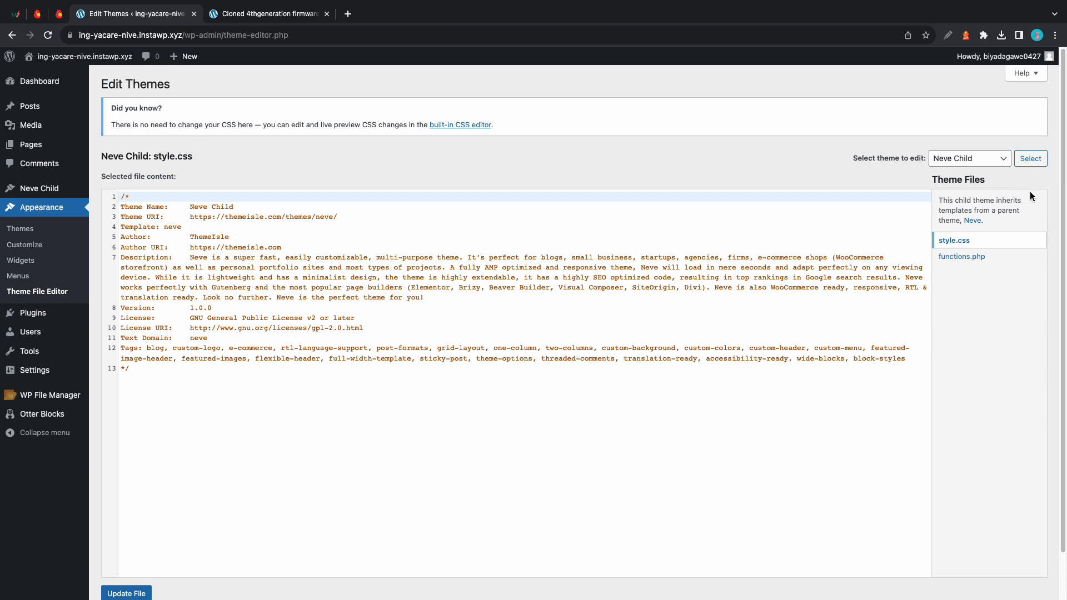
pyautogui.click(961, 255)
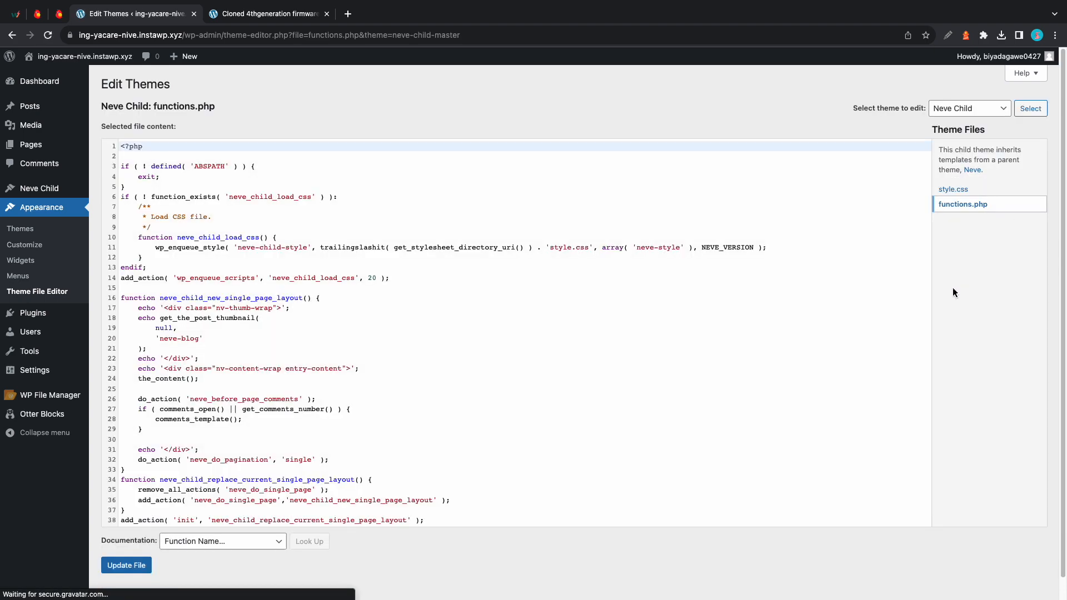
pyautogui.scroll(-3)
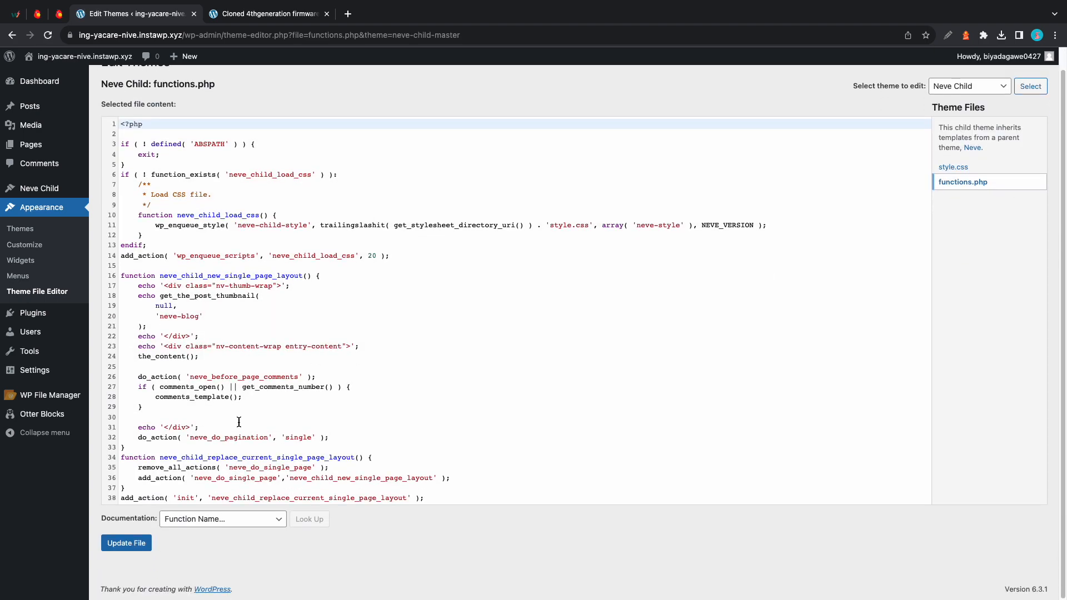
# Open the parent Neve theme's functions.php for comparison, then switch the editor back to Neve Child
pyautogui.click(970, 86)
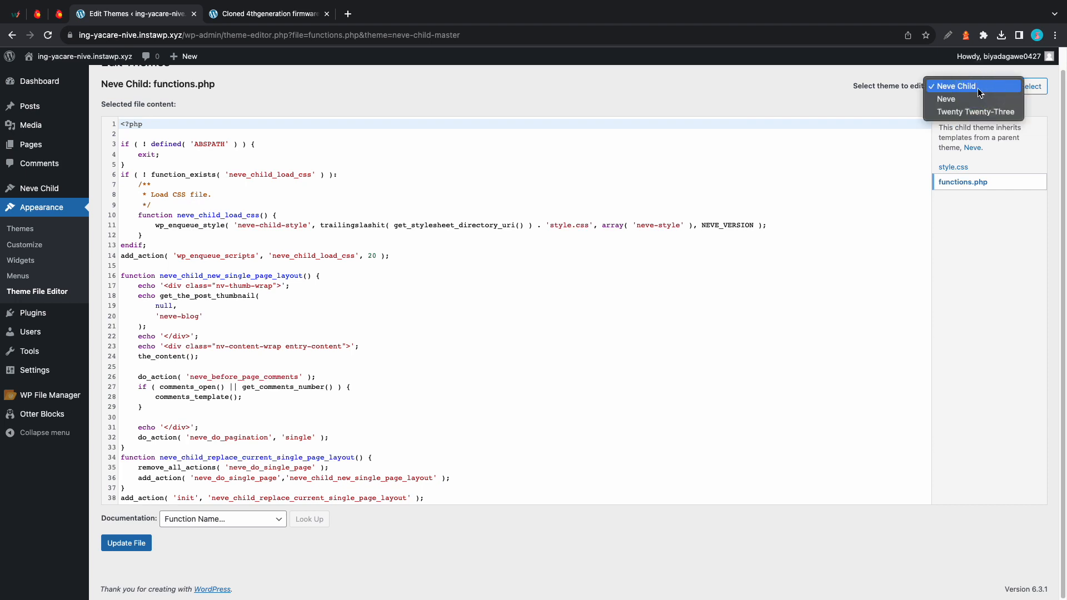
pyautogui.click(947, 99)
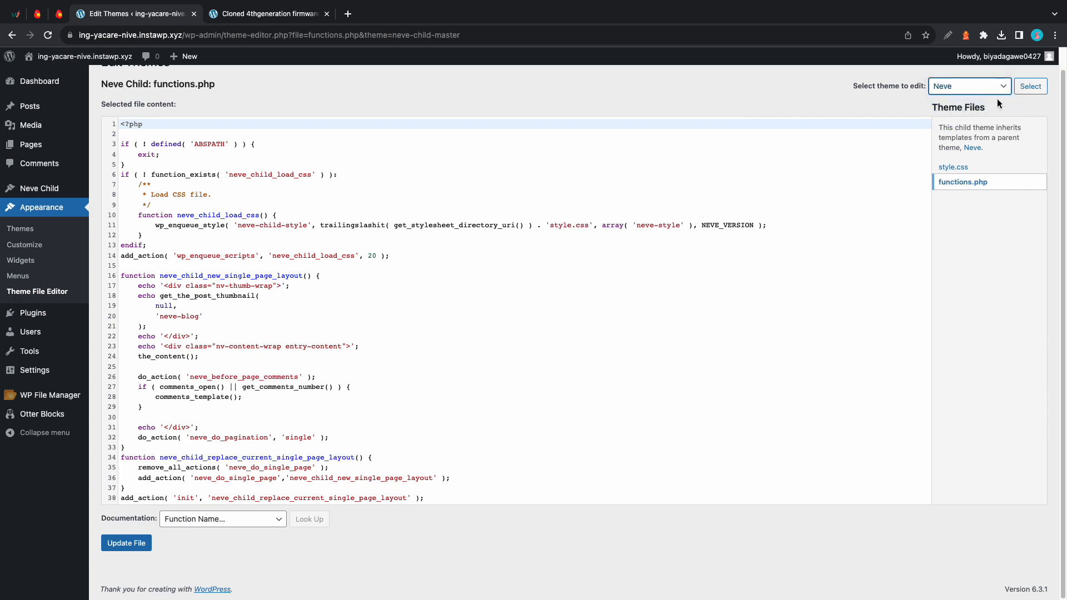
pyautogui.click(1031, 86)
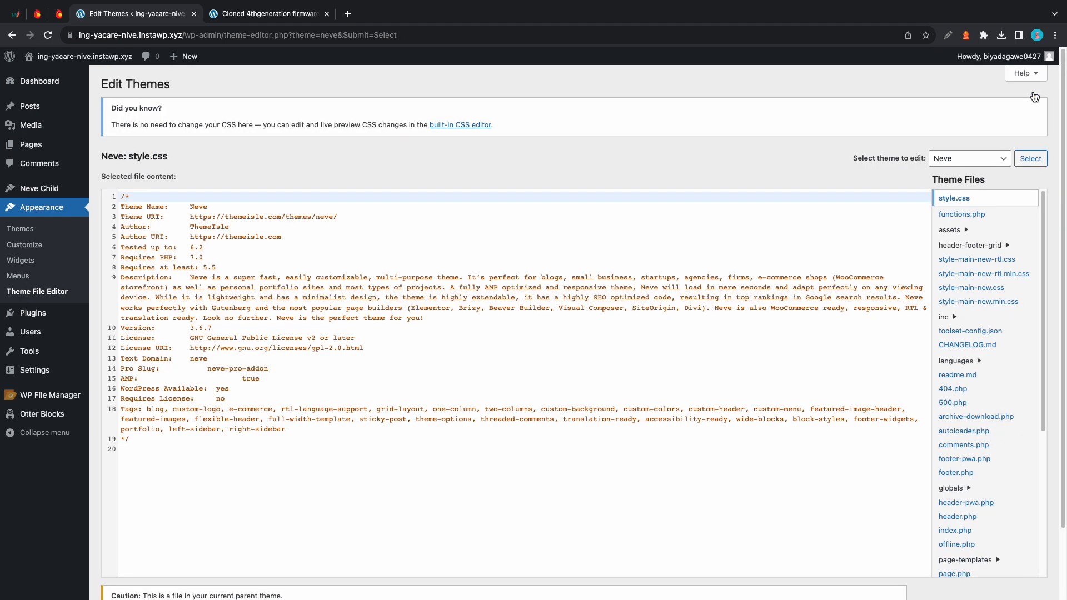
pyautogui.click(962, 215)
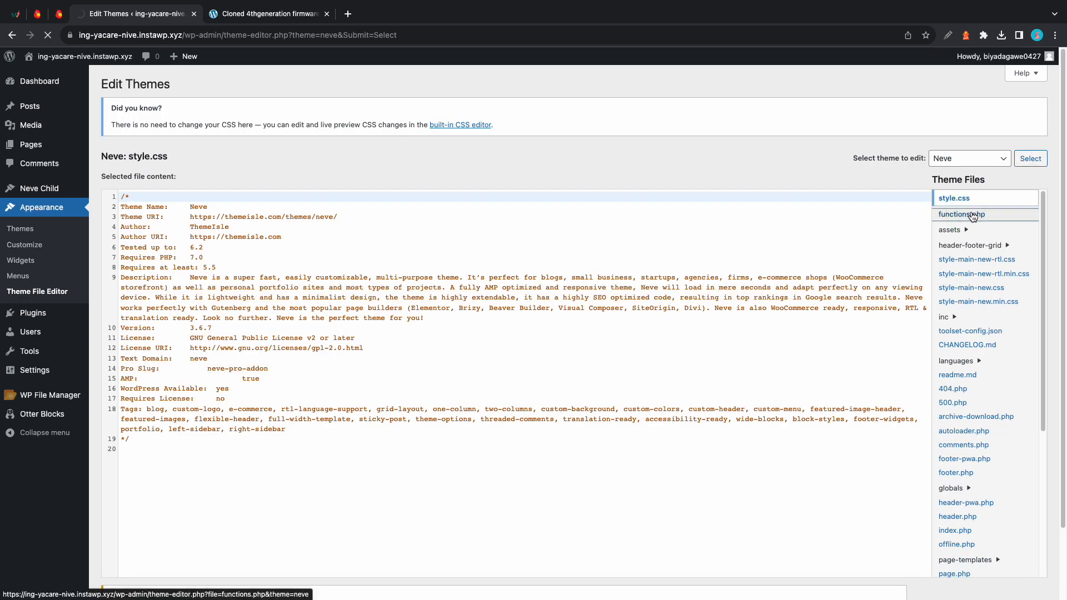
pyautogui.click(962, 214)
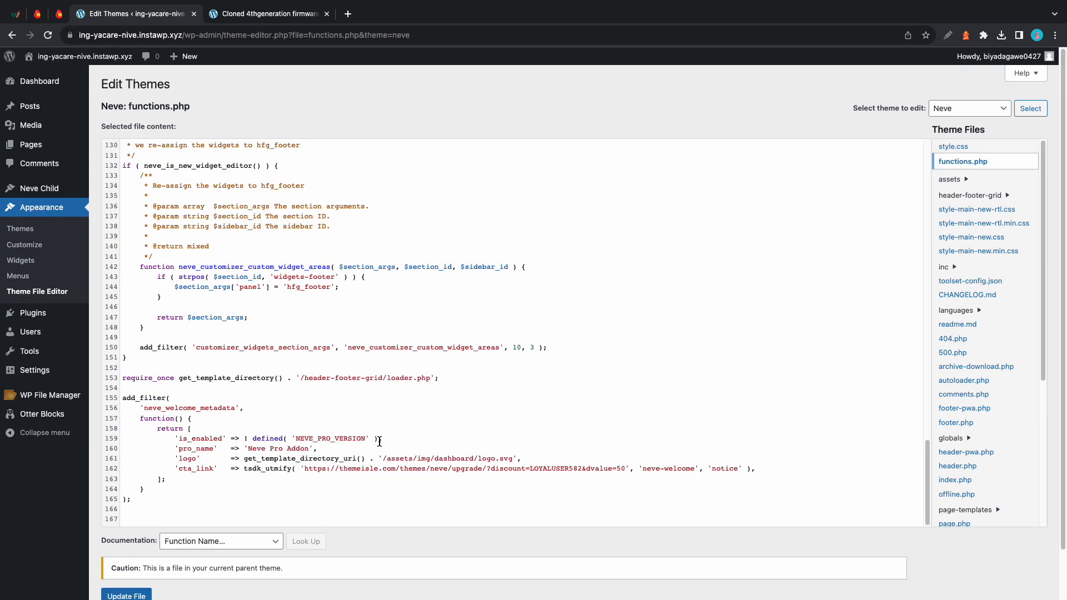
pyautogui.click(970, 108)
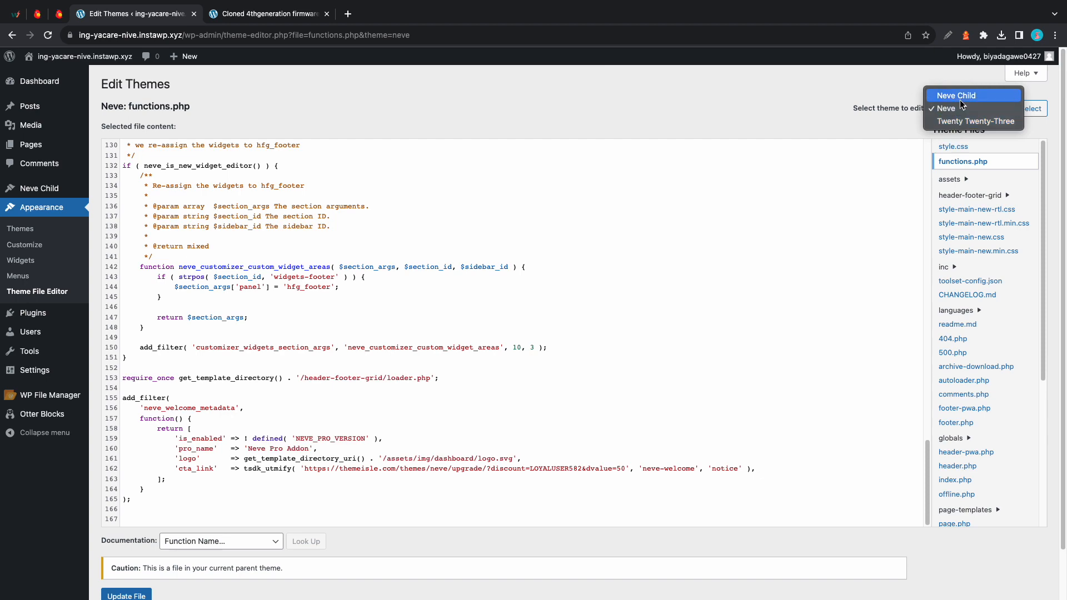
pyautogui.click(968, 109)
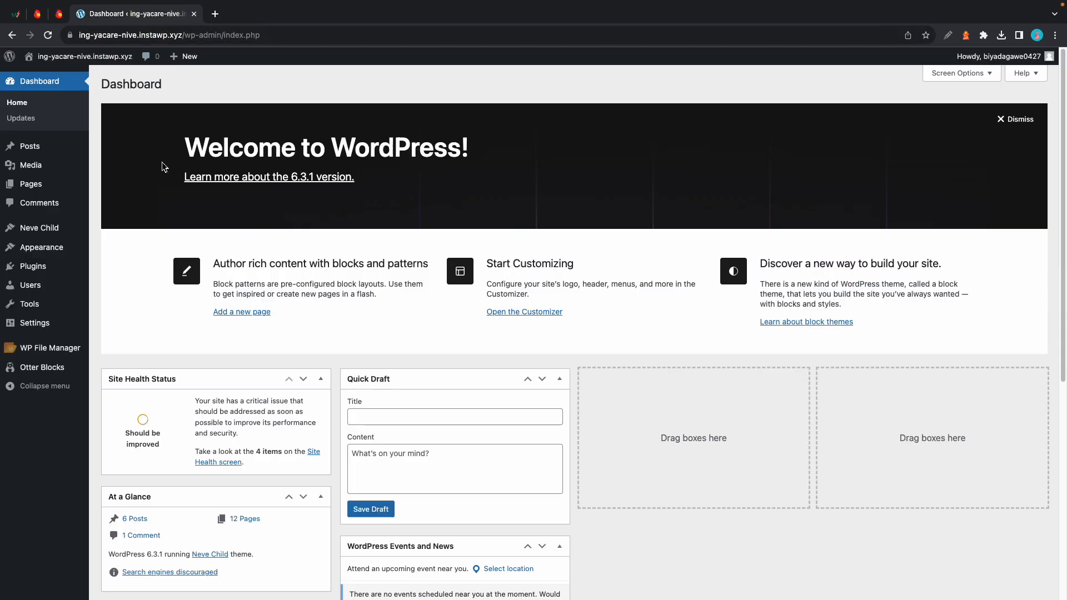
pyautogui.moveTo(49, 348)
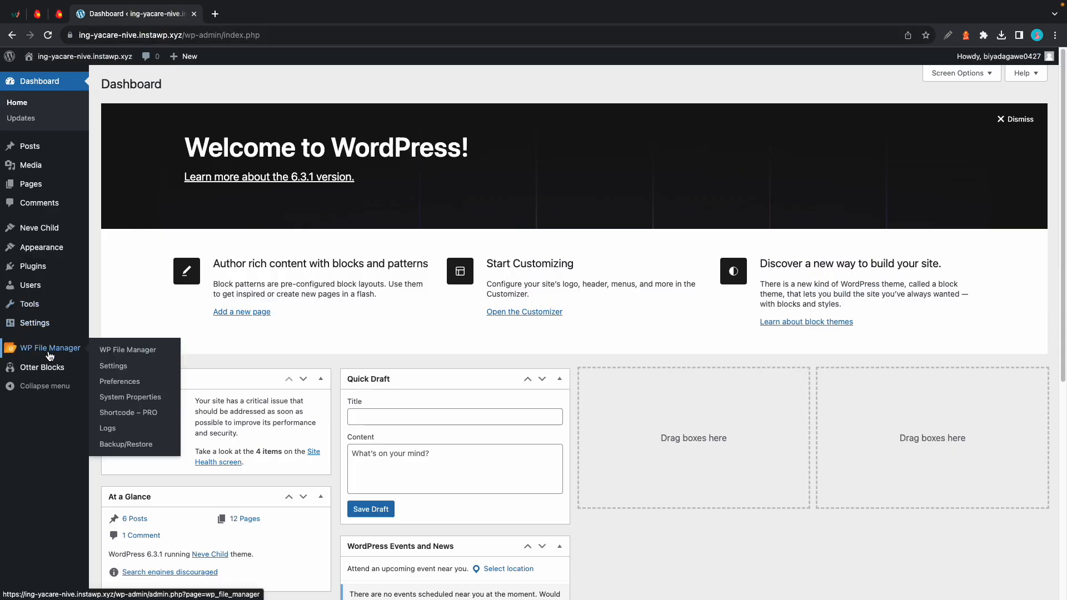
# In WP File Manager, browse to the themes folder and open the neve theme folder
pyautogui.click(128, 349)
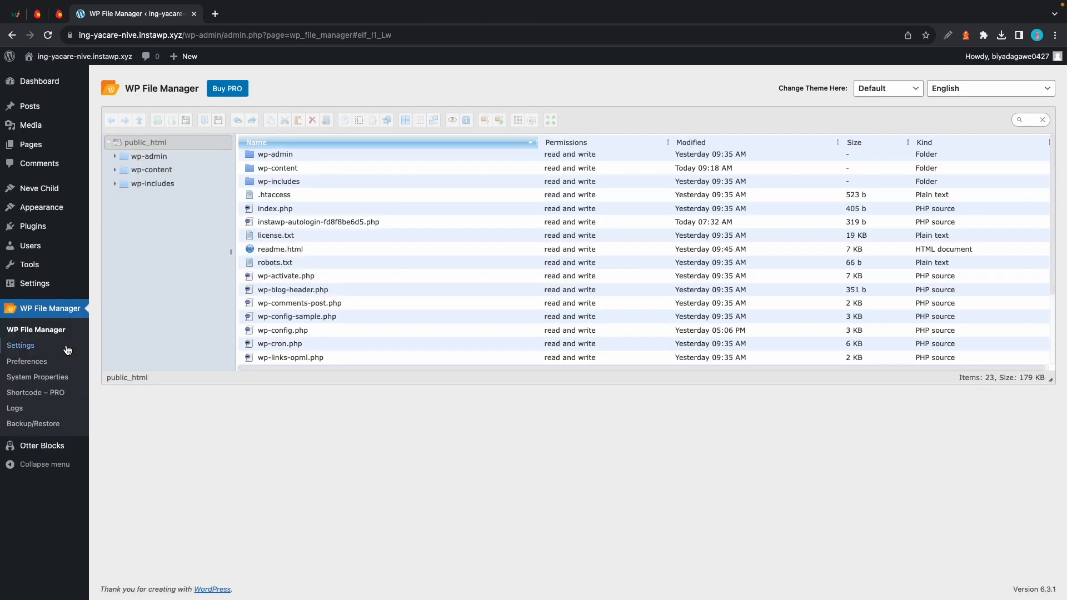
pyautogui.click(152, 170)
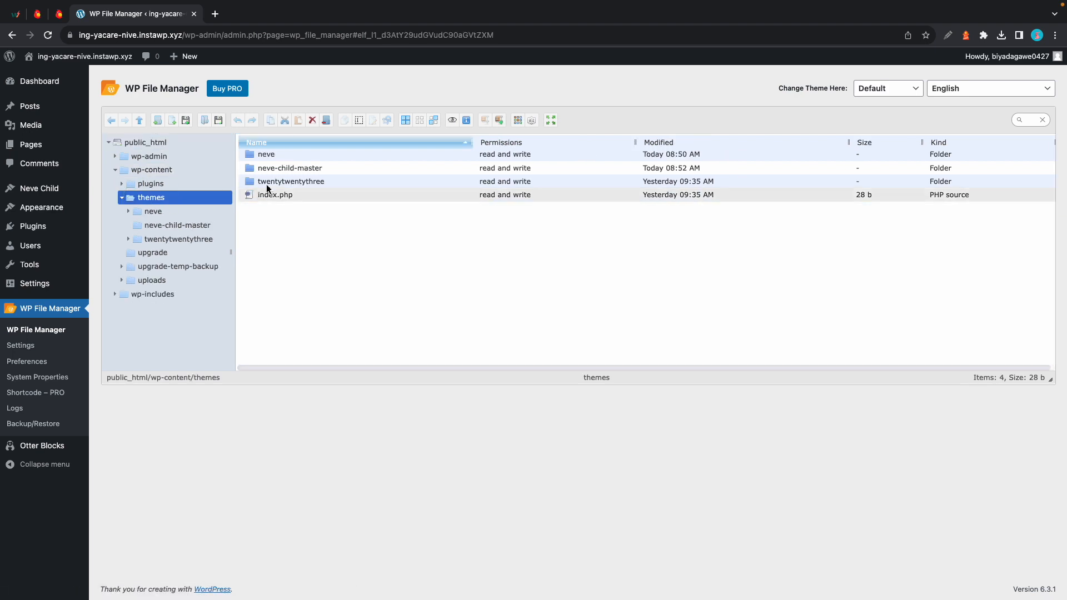
pyautogui.click(266, 154)
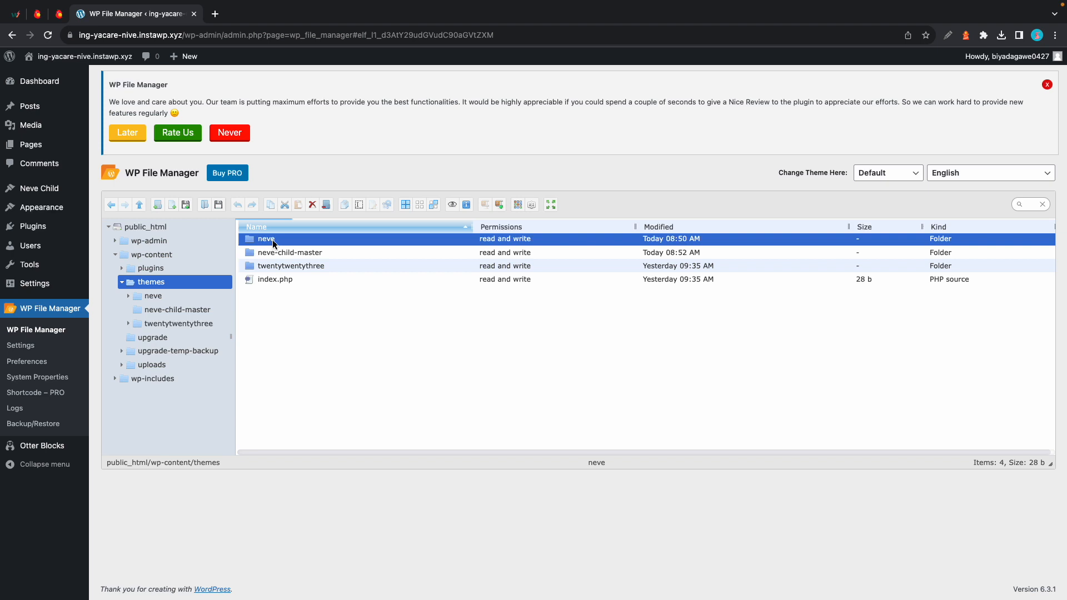
pyautogui.doubleClick(266, 239)
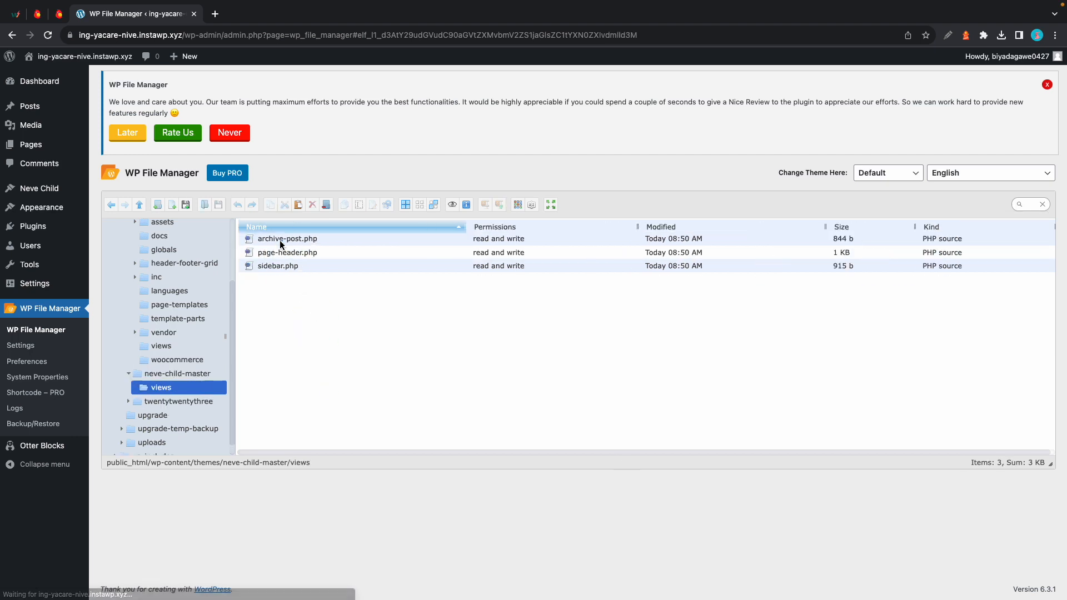
# Download archive-post.php (844 B) from neve-child-master/views and dismiss the downloads list
pyautogui.rightClick(287, 239)
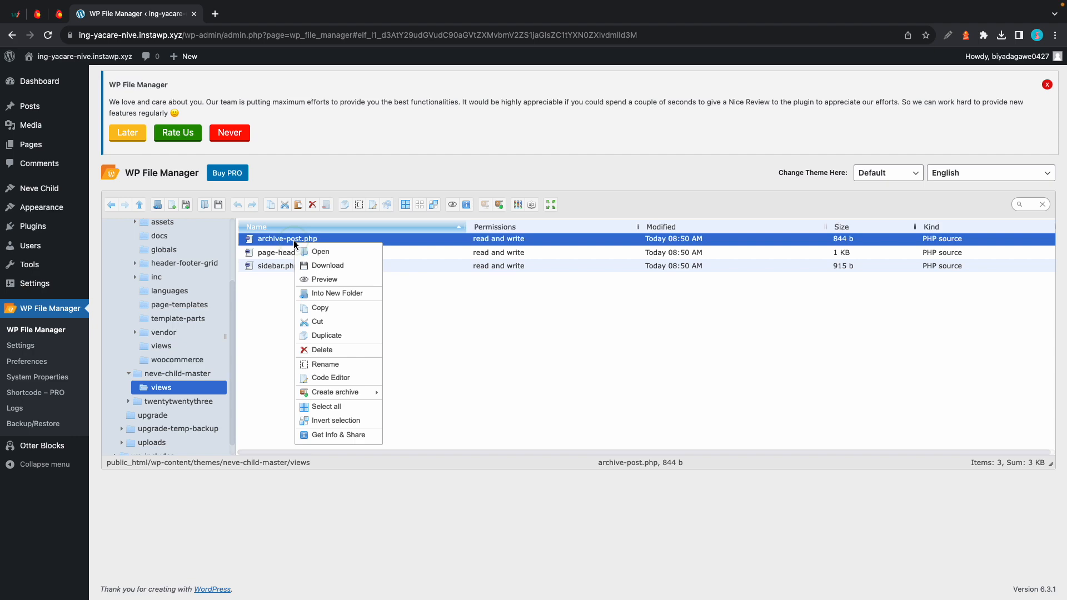
pyautogui.click(327, 378)
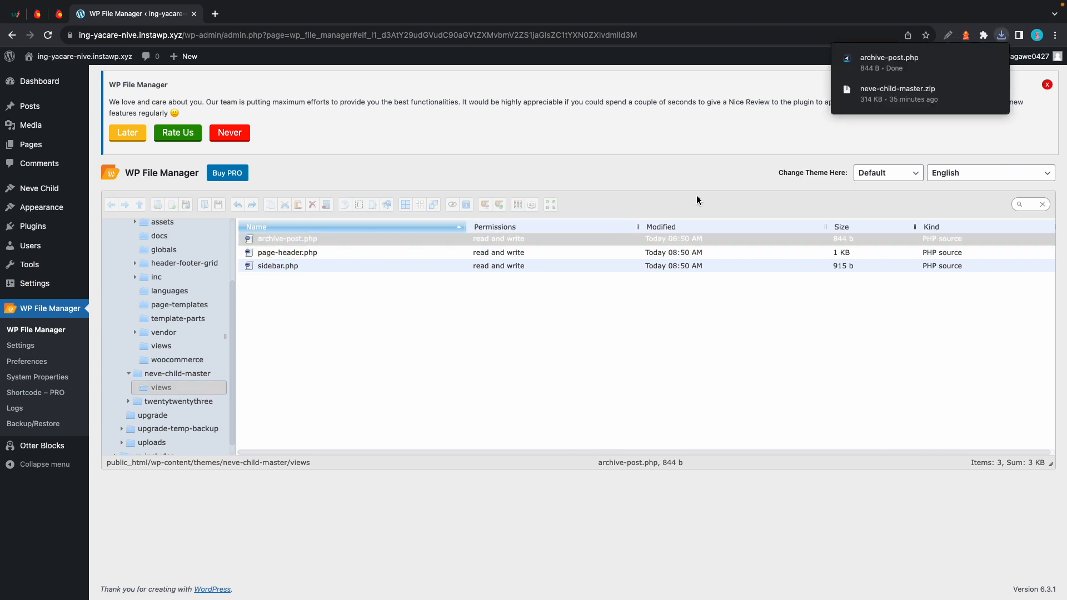
pyautogui.click(890, 62)
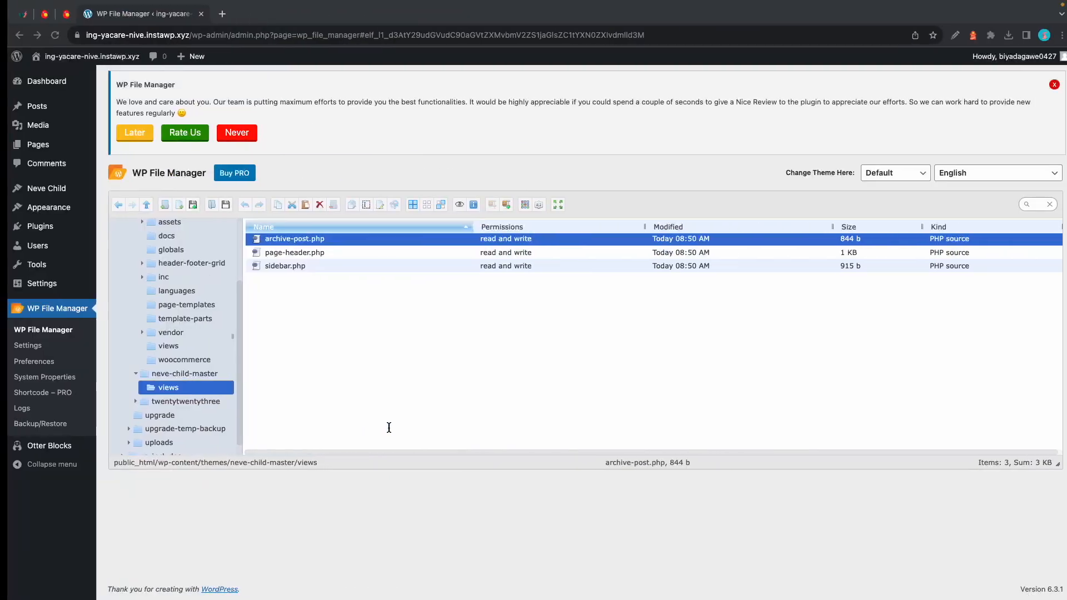
pyautogui.moveTo(286, 239)
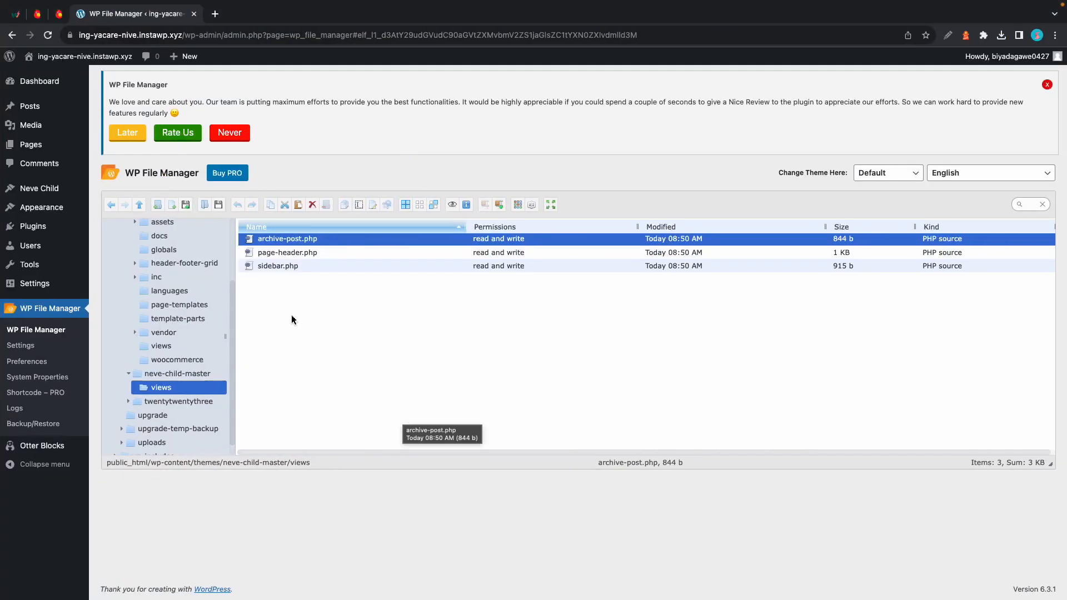